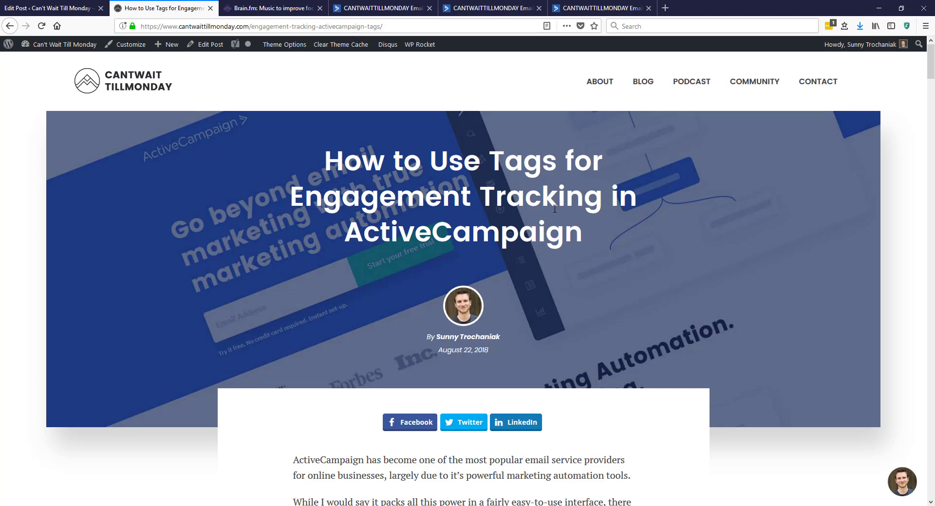
# Scroll through the current workflow and switch to the Sample Evergreen Newsletter automation
pyautogui.scroll(-3)
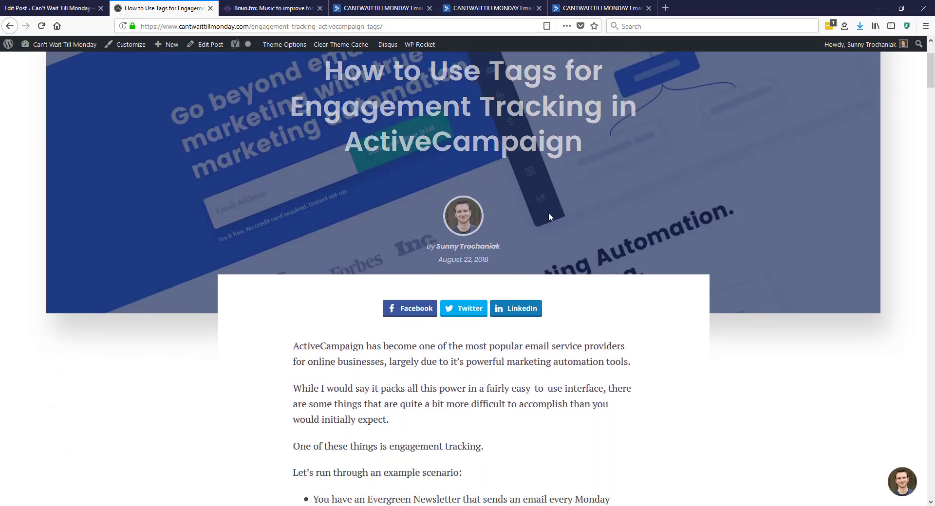
pyautogui.scroll(-3)
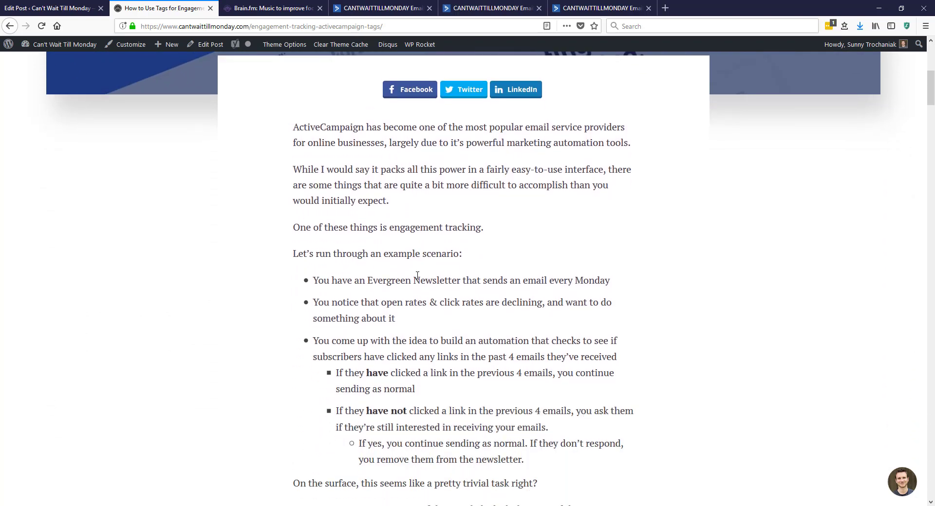
pyautogui.scroll(-3)
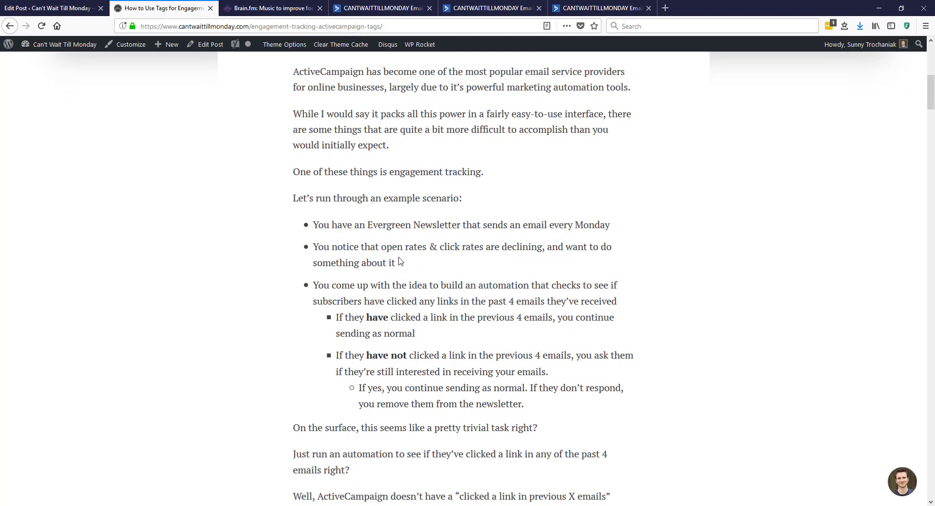
pyautogui.scroll(-3)
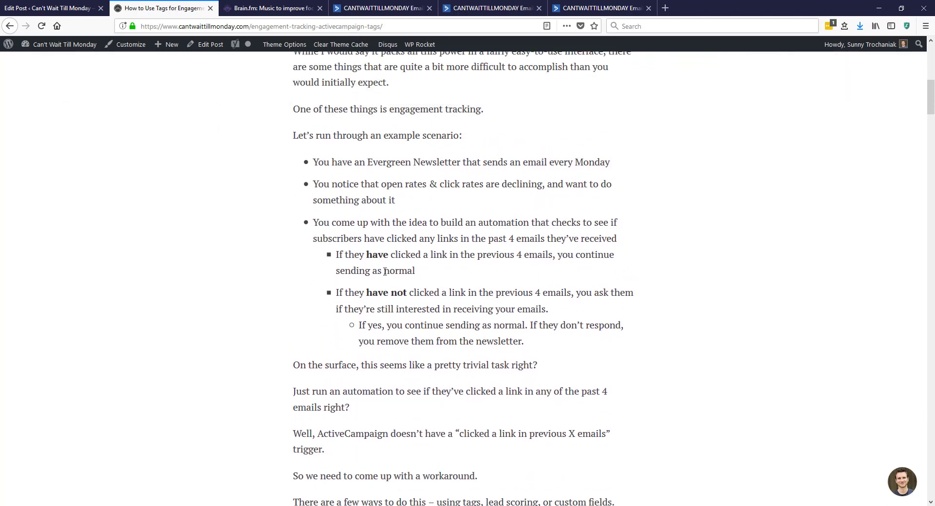
pyautogui.scroll(3)
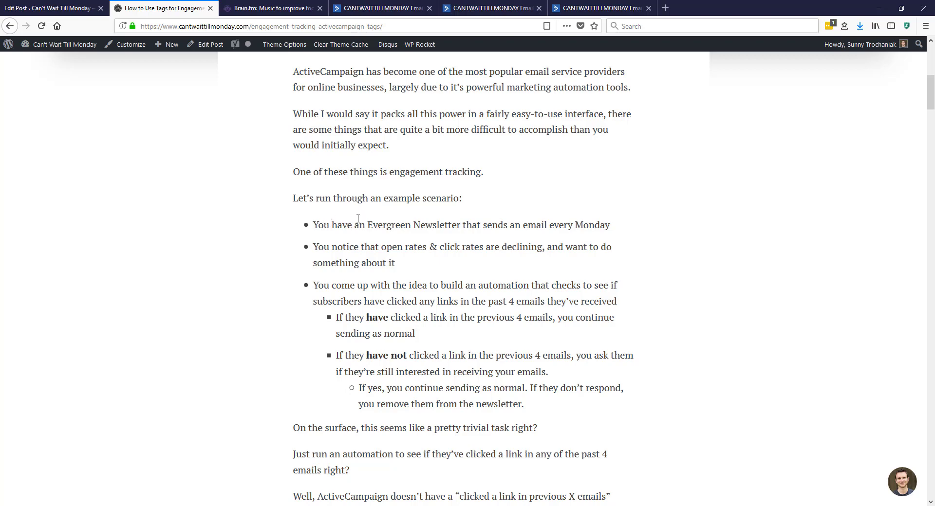
pyautogui.moveTo(586, 225)
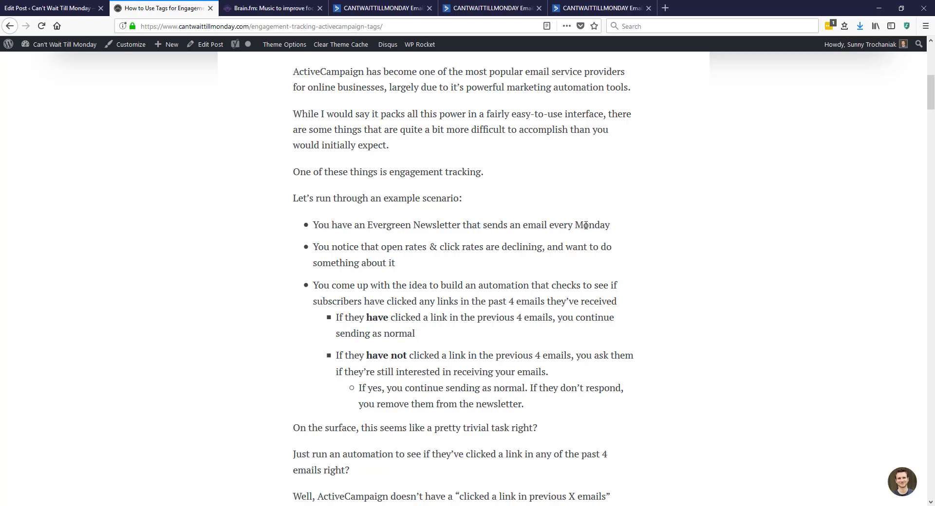
pyautogui.moveTo(253, 262)
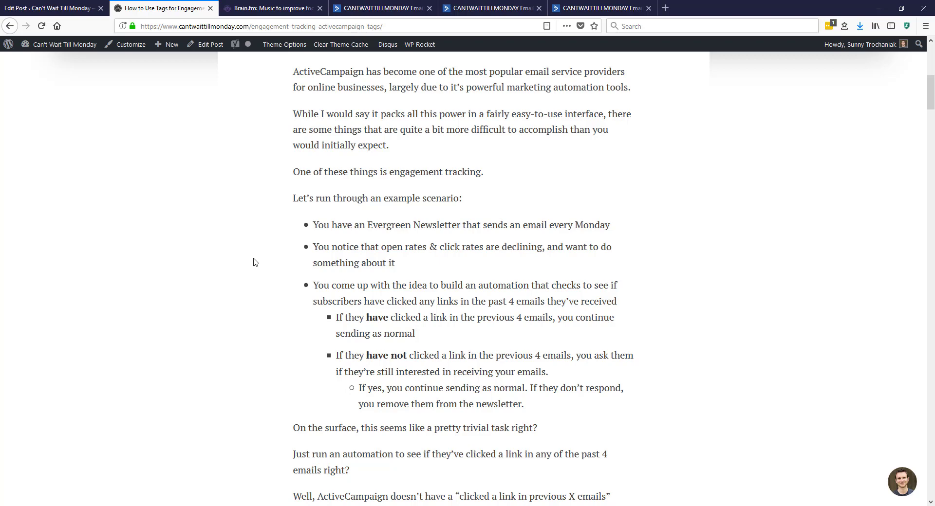
pyautogui.moveTo(356, 303)
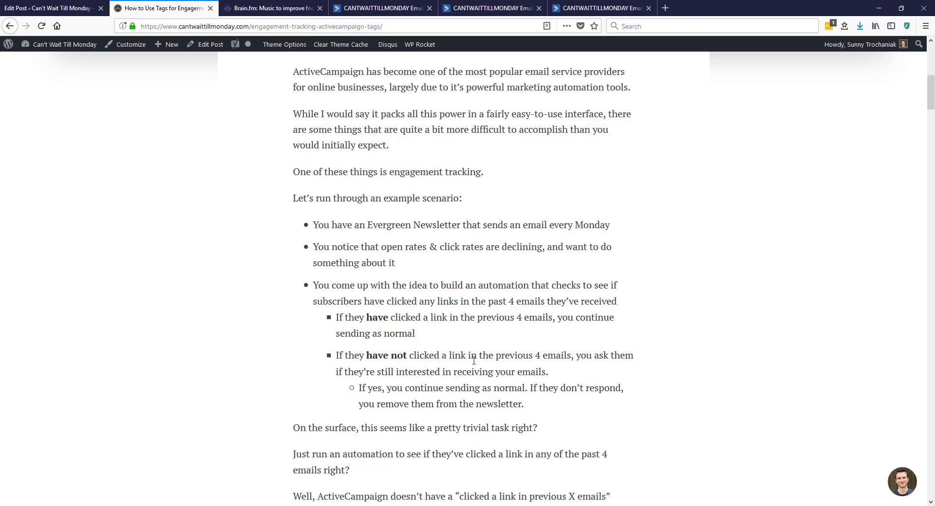
pyautogui.moveTo(465, 387)
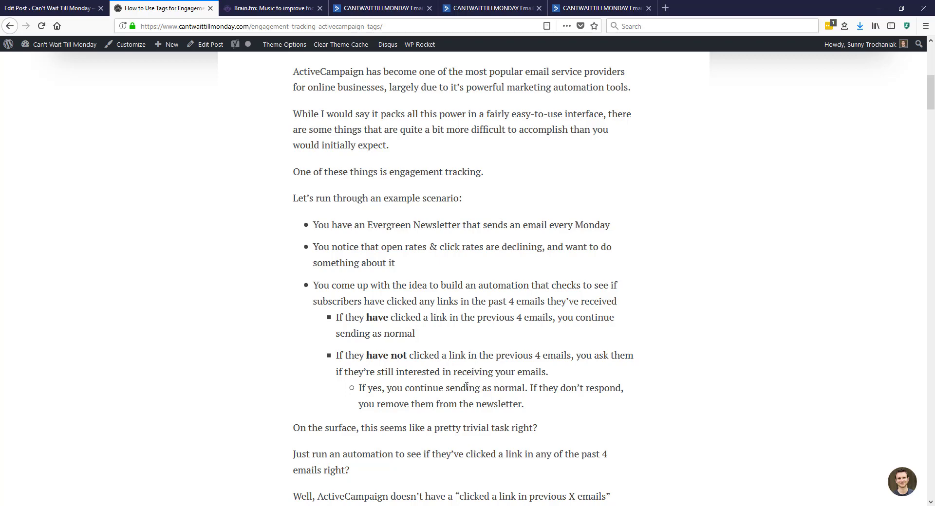
pyautogui.moveTo(580, 386)
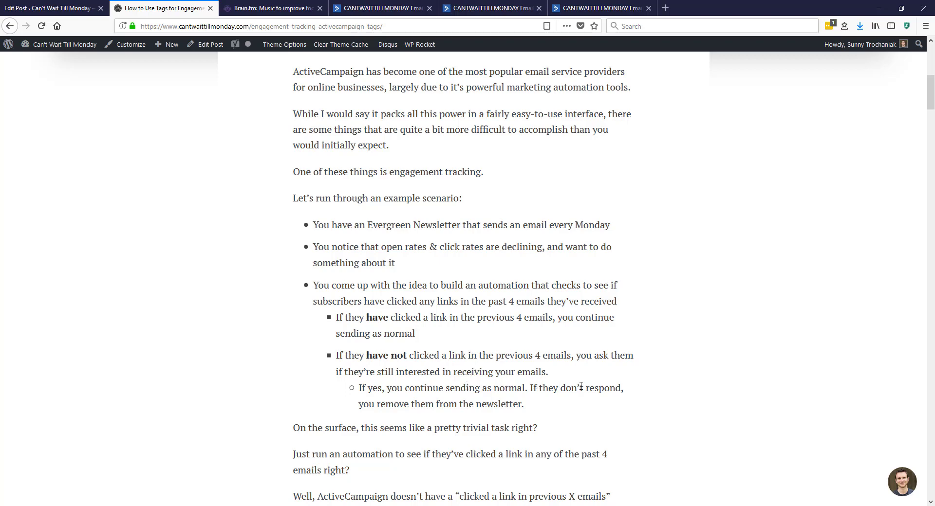
pyautogui.moveTo(496, 402)
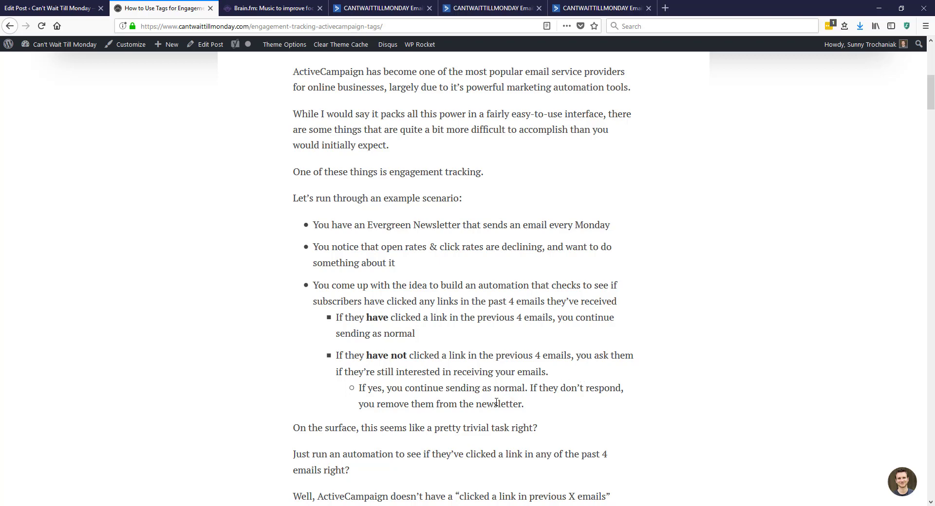
pyautogui.scroll(-3)
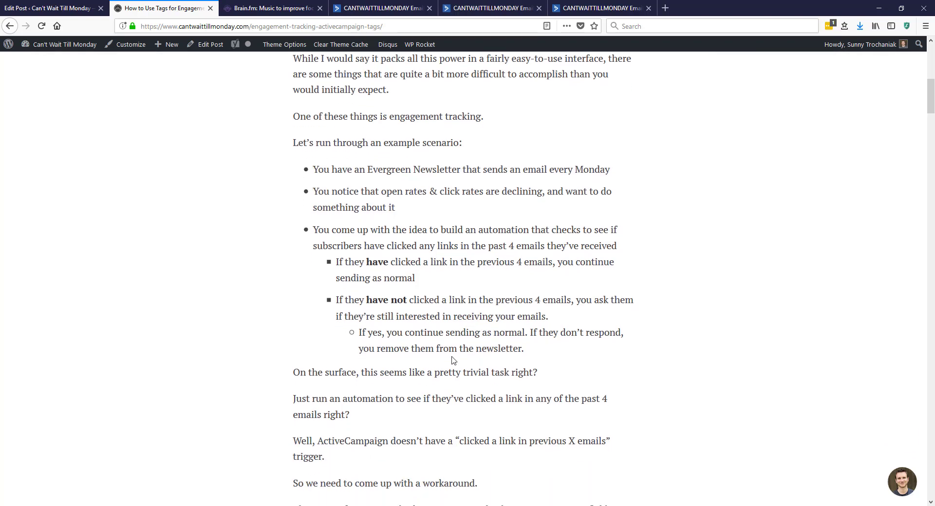
pyautogui.moveTo(453, 345)
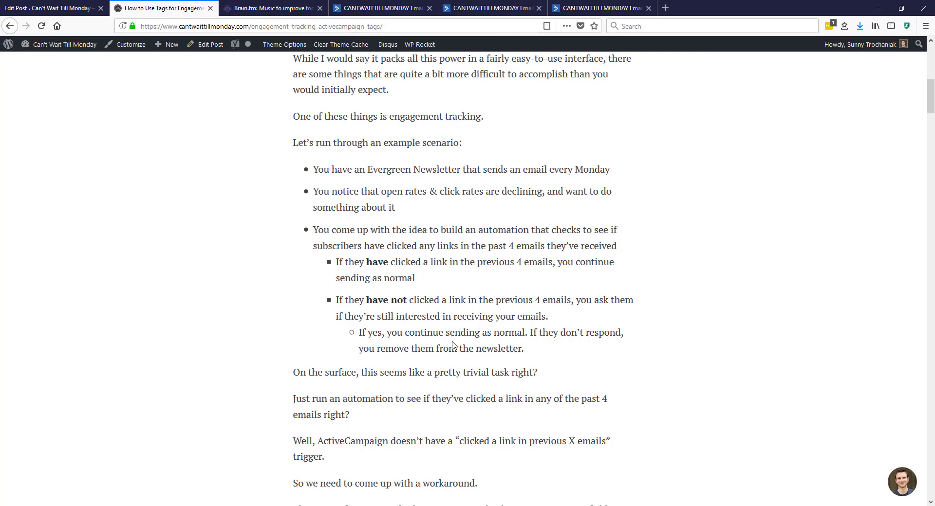
pyautogui.moveTo(434, 286)
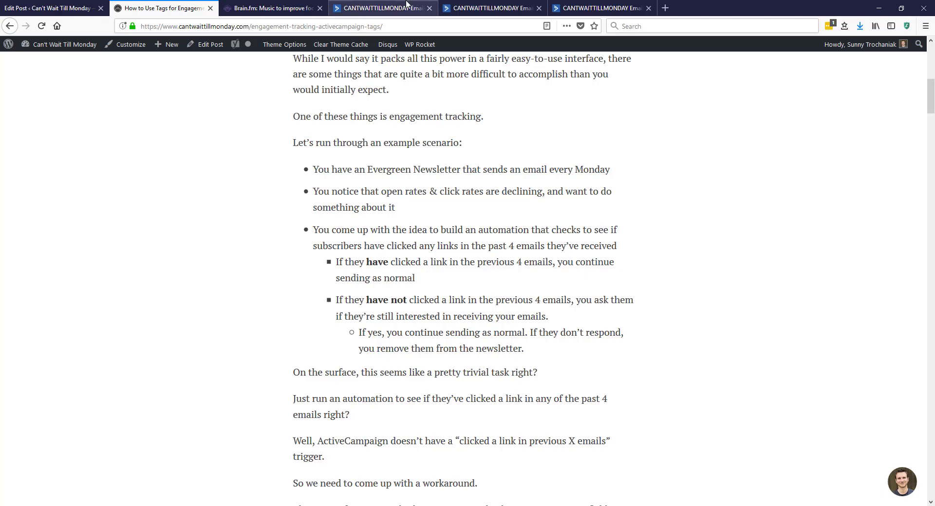
pyautogui.click(382, 8)
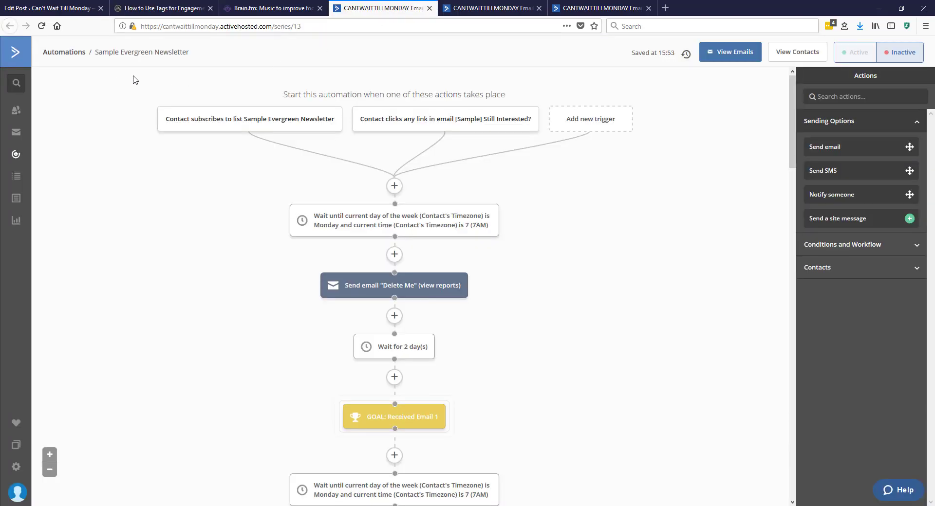
pyautogui.moveTo(185, 193)
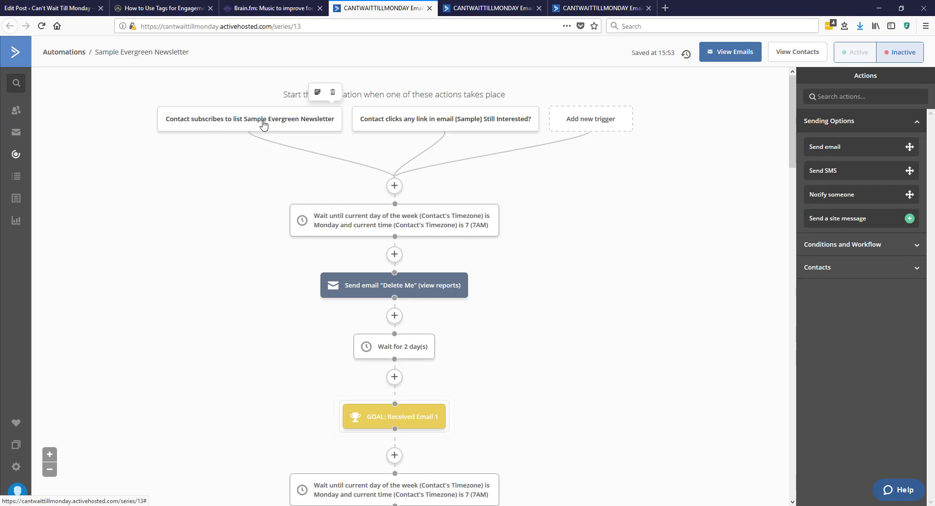
pyautogui.moveTo(310, 125)
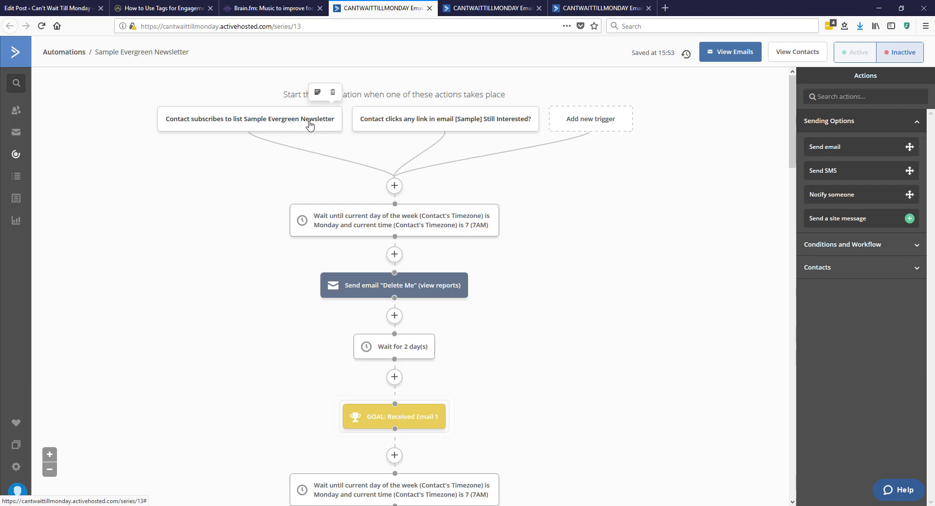
pyautogui.moveTo(307, 129)
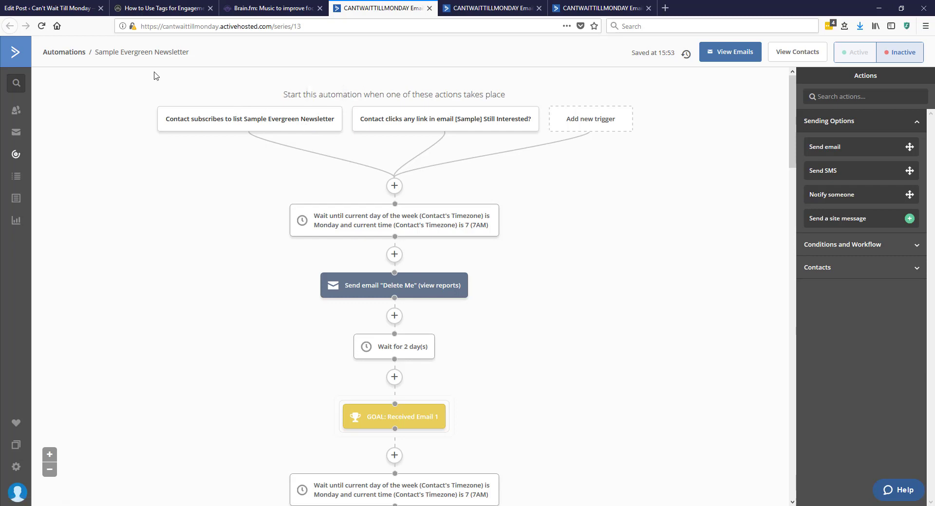
pyautogui.moveTo(239, 101)
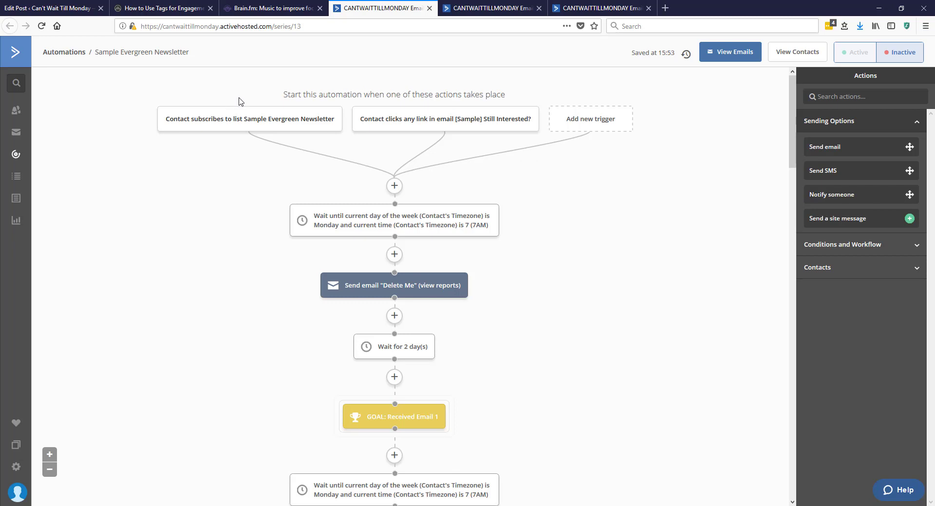
pyautogui.moveTo(327, 96)
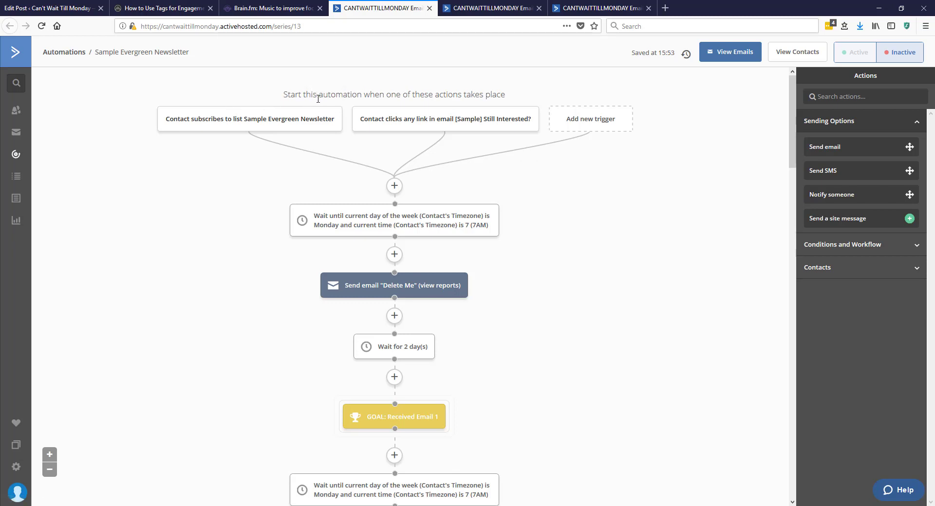
# Review the Evergreen Newsletter goals, then switch to Sample Newsletter Engagement Tracking - Part 1
pyautogui.scroll(-3)
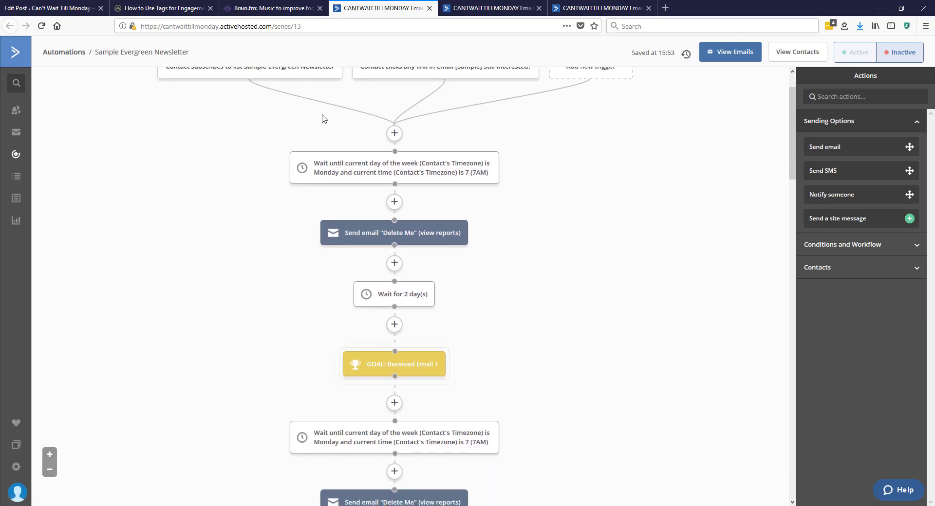
pyautogui.moveTo(416, 192)
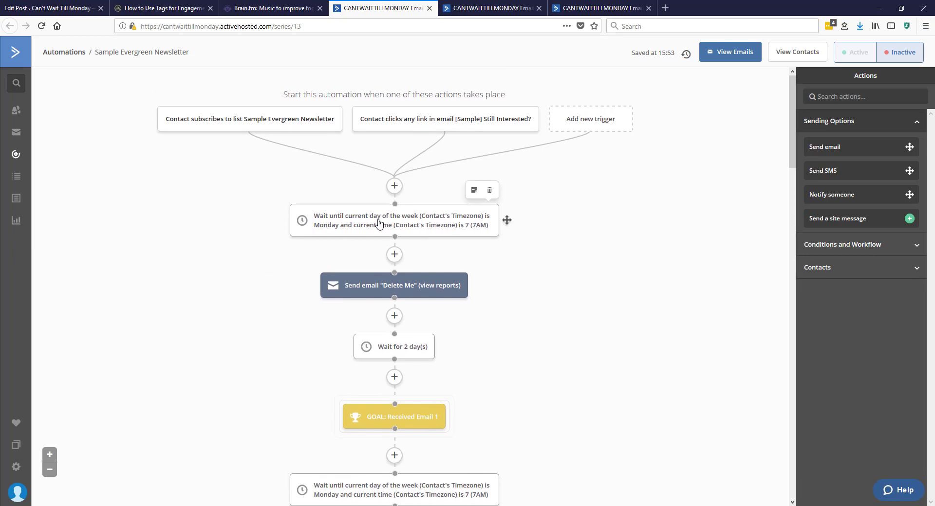
pyautogui.moveTo(438, 248)
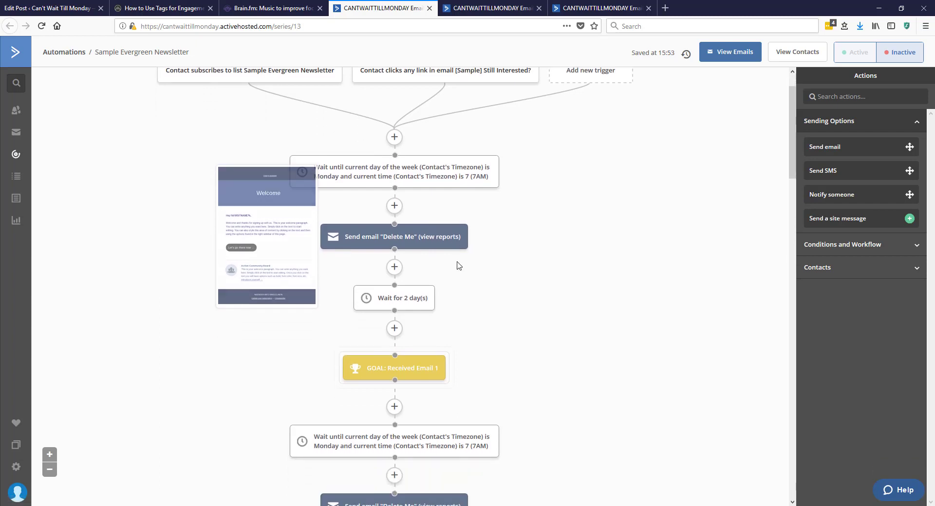
pyautogui.scroll(-3)
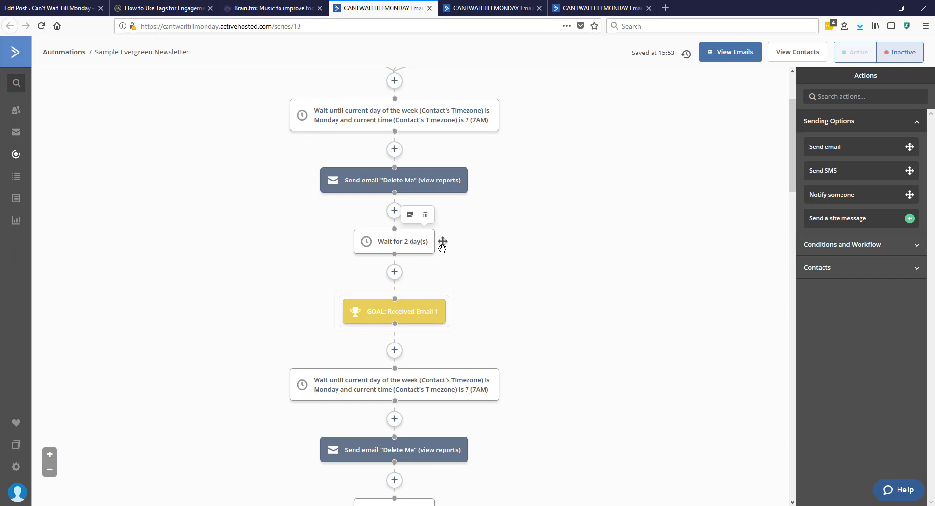
pyautogui.scroll(-3)
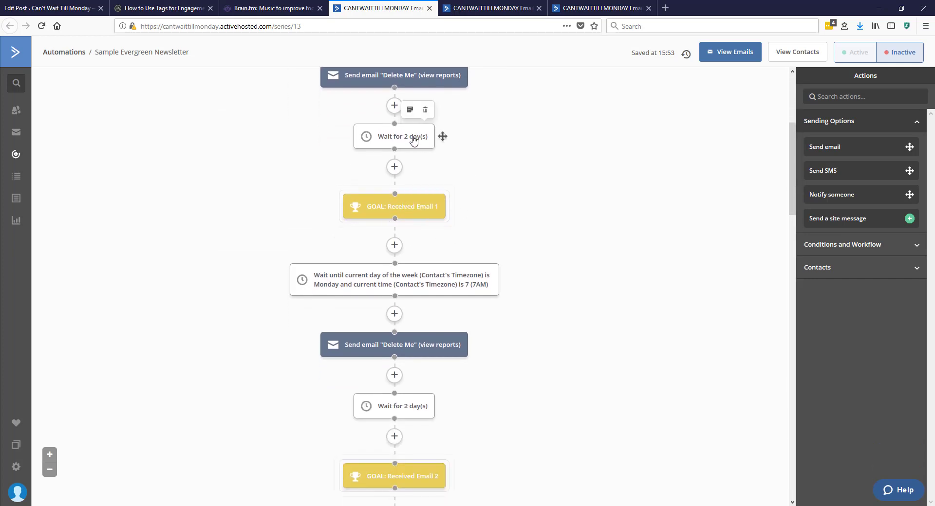
pyautogui.moveTo(441, 344)
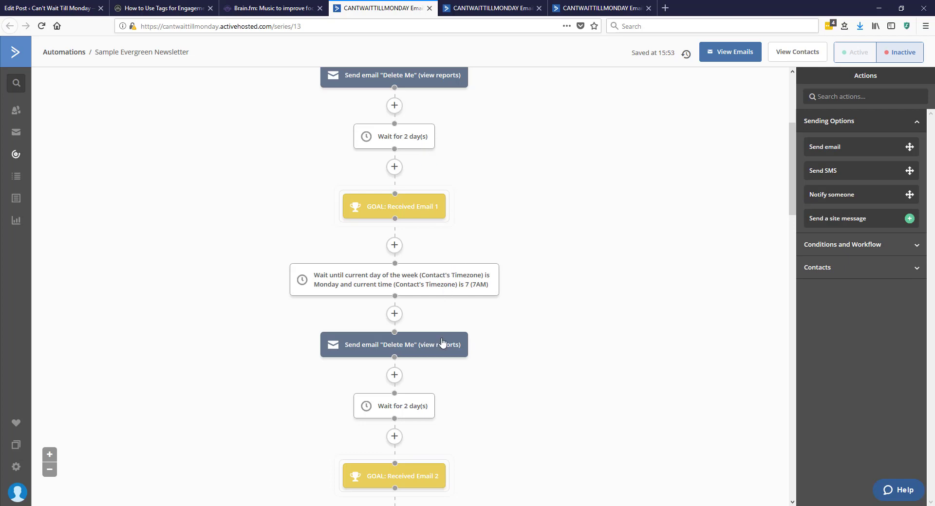
pyautogui.scroll(-3)
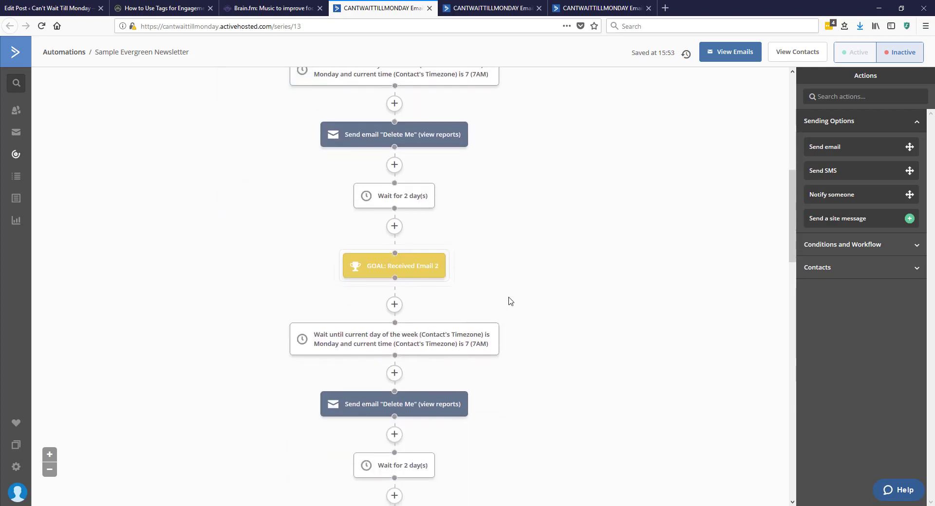
pyautogui.scroll(-3)
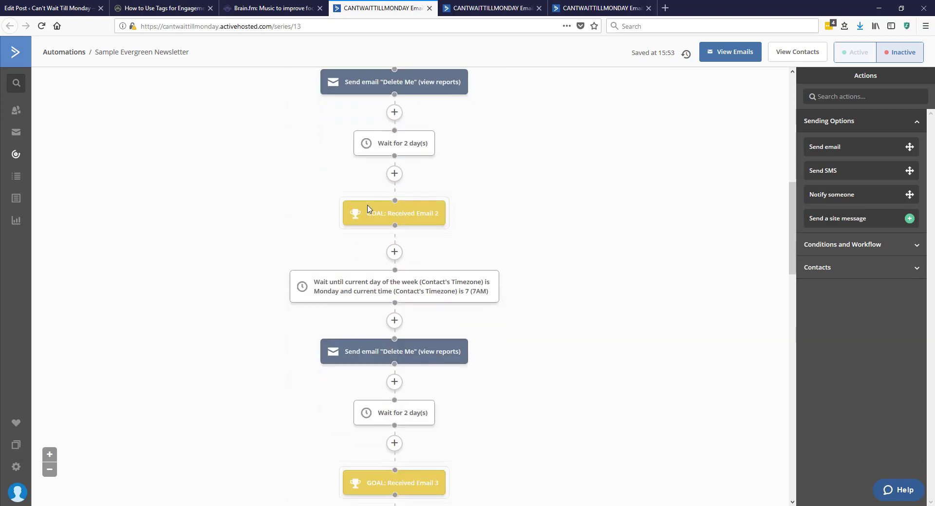
pyautogui.moveTo(517, 365)
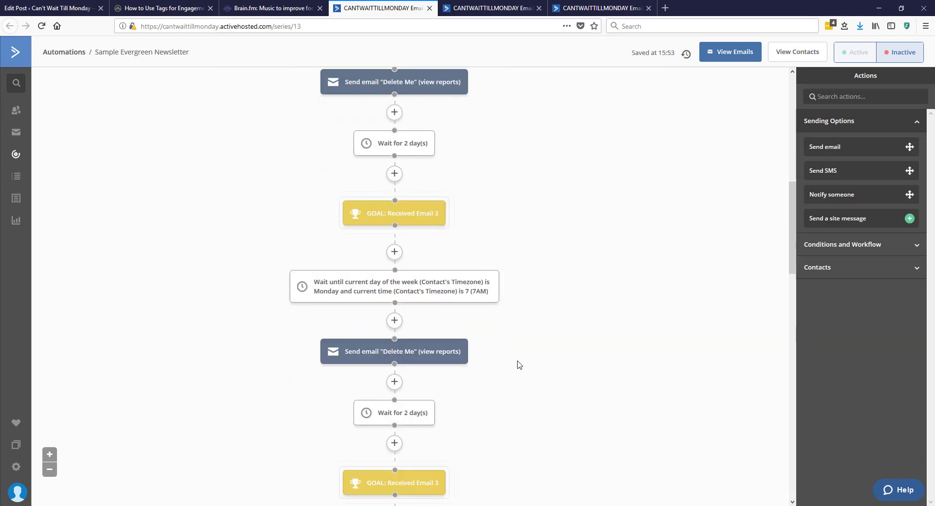
pyautogui.scroll(-3)
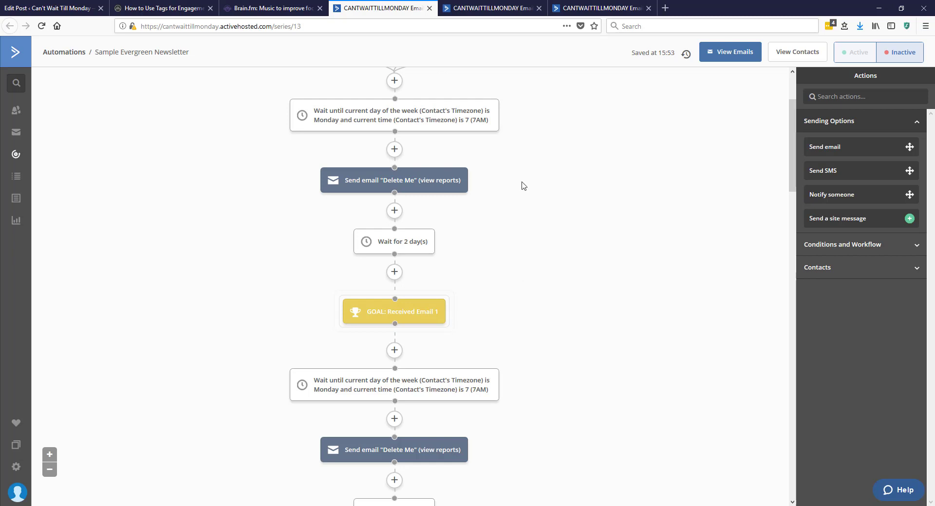
pyautogui.click(490, 8)
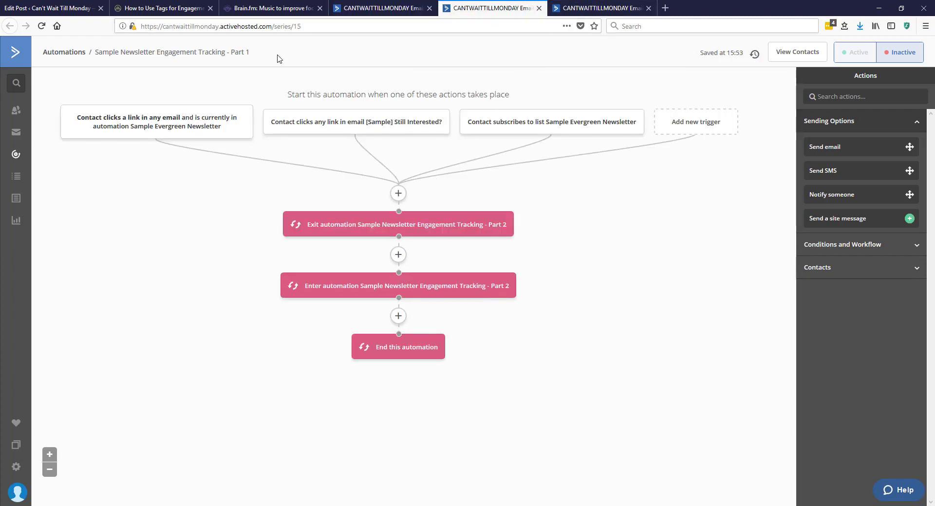
pyautogui.click(599, 8)
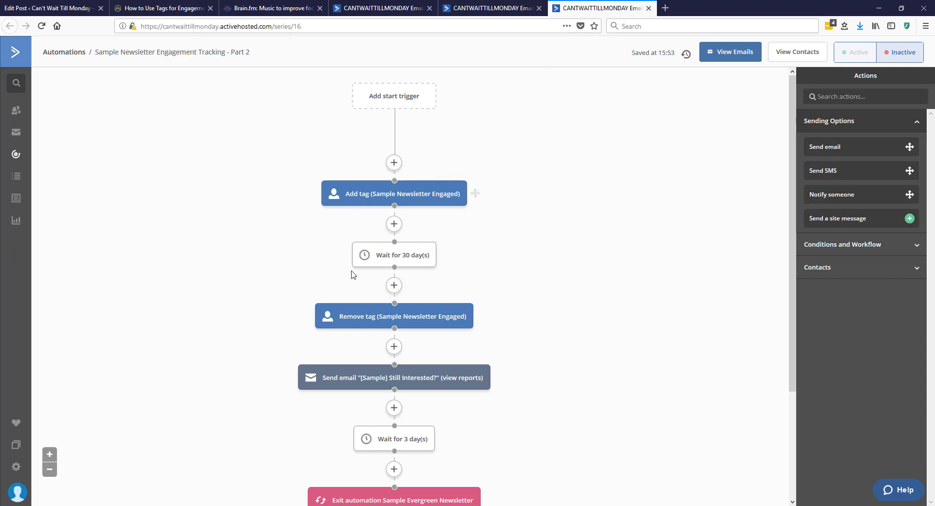
pyautogui.moveTo(439, 188)
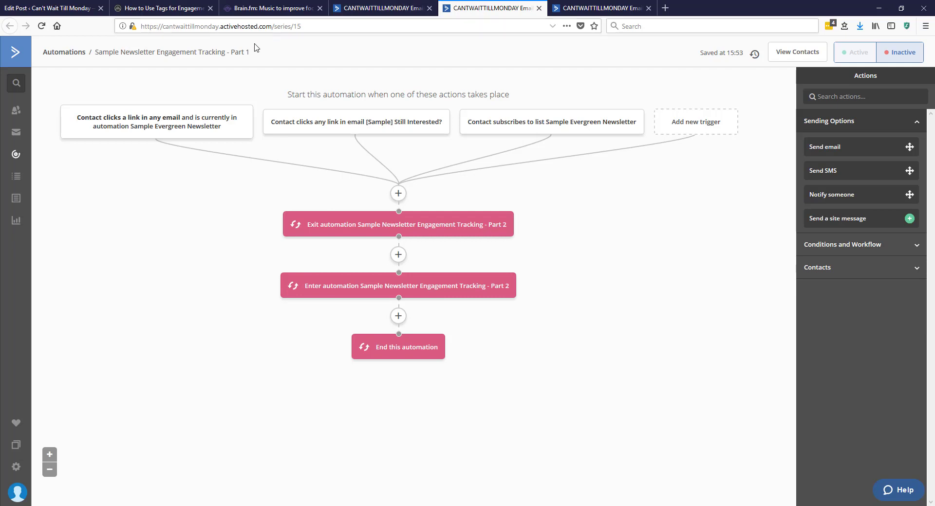
pyautogui.moveTo(173, 51)
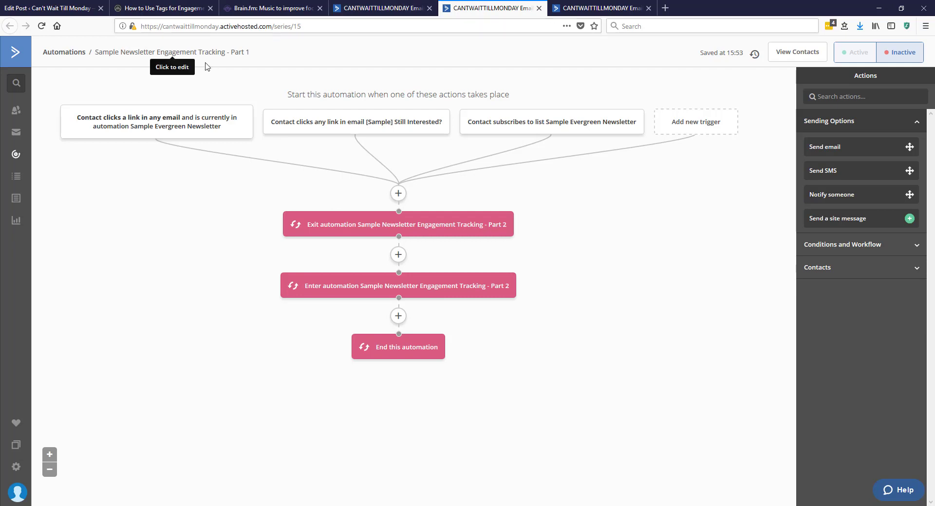
pyautogui.moveTo(115, 121)
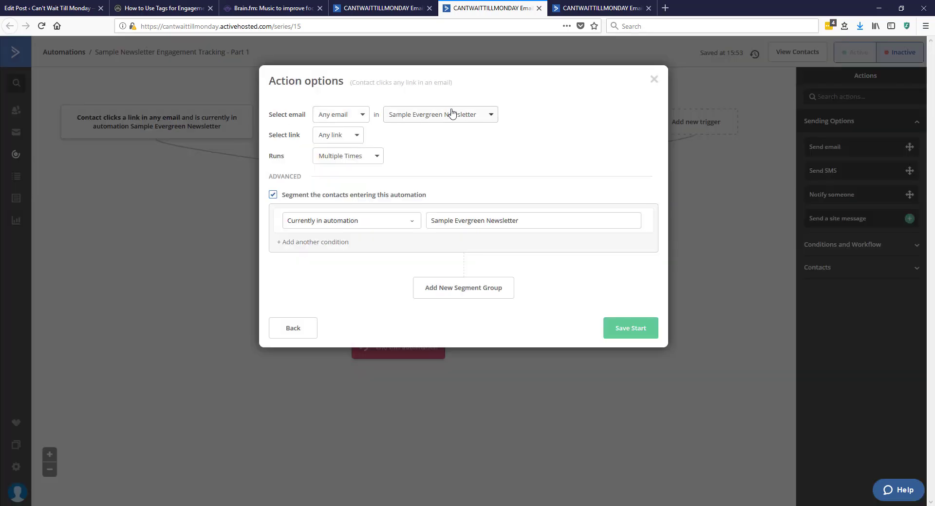
pyautogui.moveTo(645, 84)
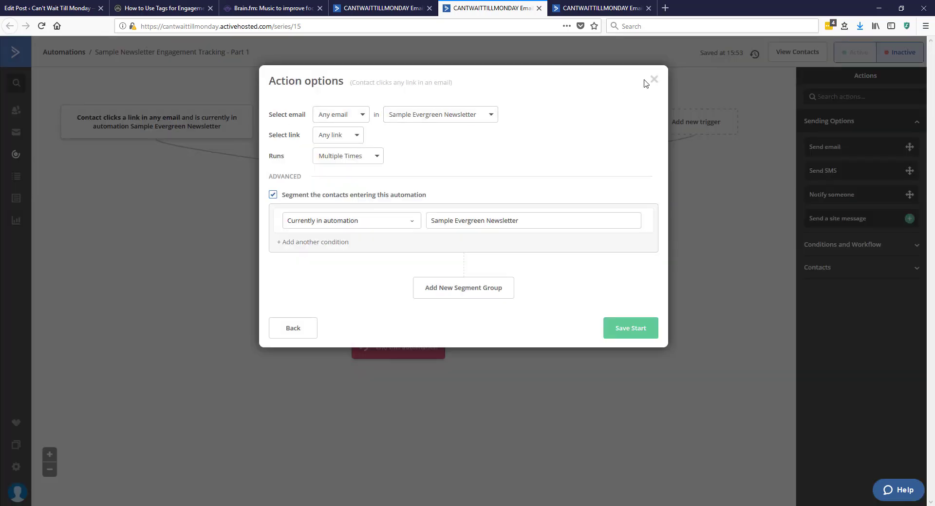
# Show the link-click trigger's options: any email in Sample Evergreen Newsletter, in-automation segment condition
pyautogui.click(653, 79)
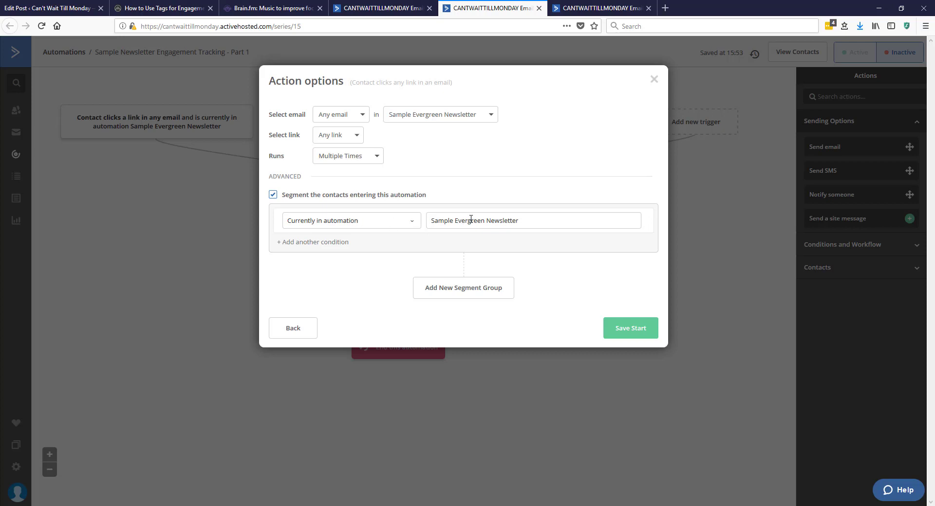
pyautogui.moveTo(334, 194)
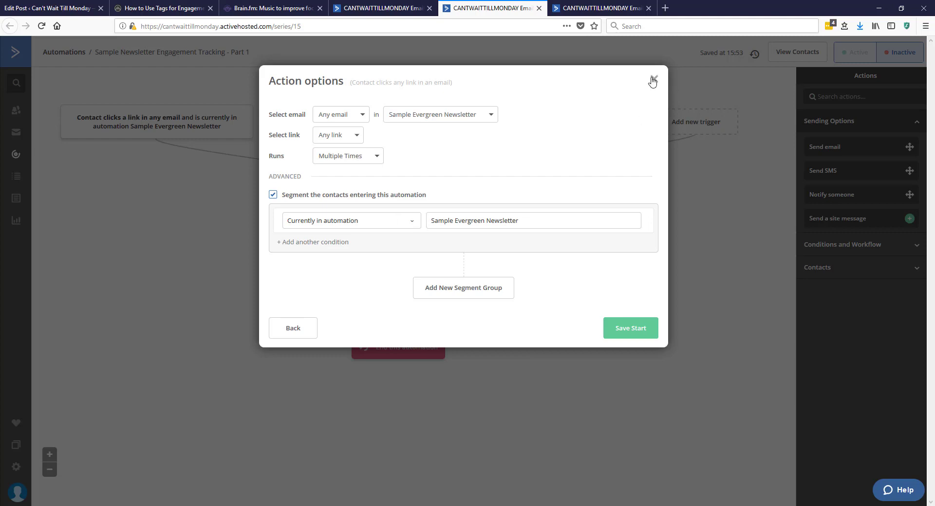
# Dismiss the trigger's Action options unchanged and scroll through Part 2's tag, wait and exit steps
pyautogui.click(652, 80)
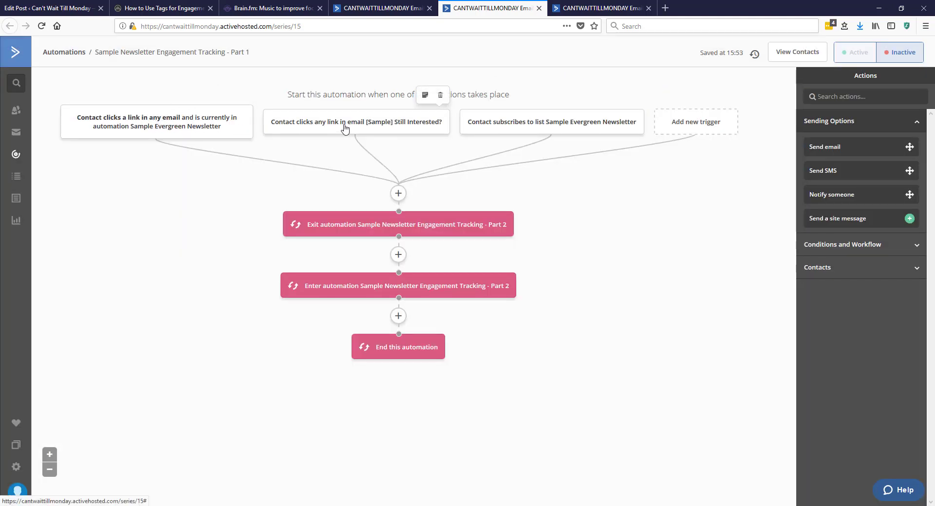
pyautogui.moveTo(389, 127)
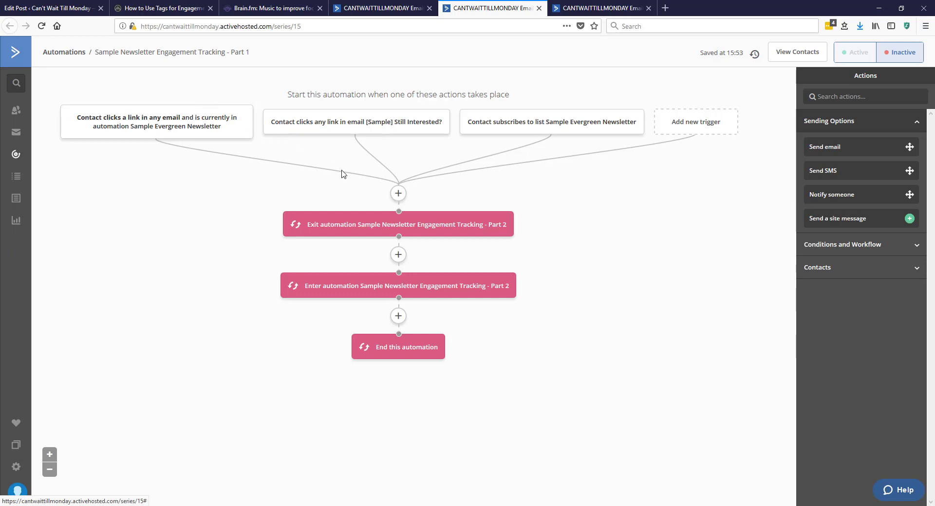
pyautogui.moveTo(447, 224)
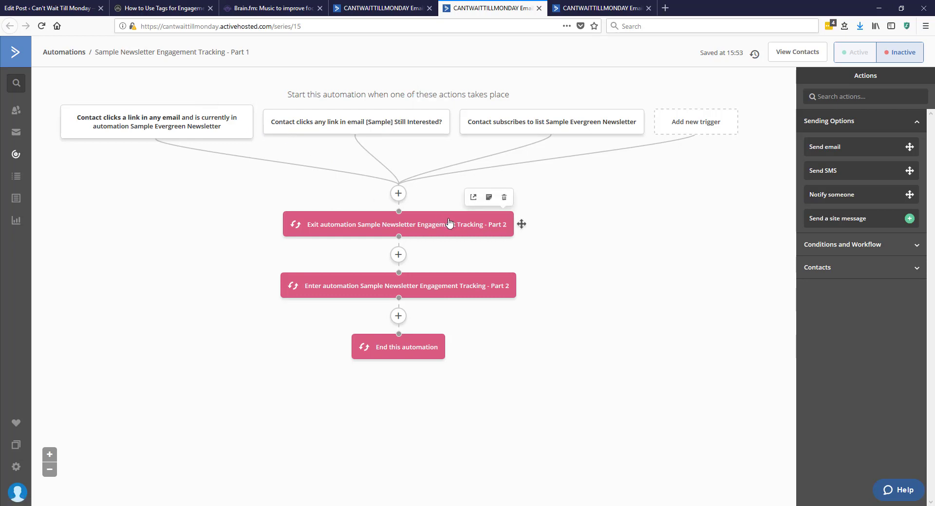
pyautogui.moveTo(448, 224)
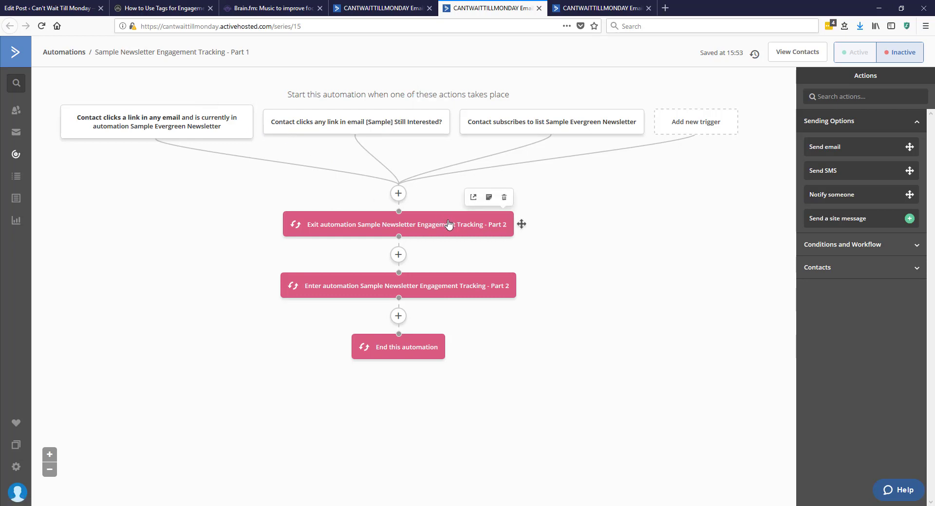
pyautogui.moveTo(447, 297)
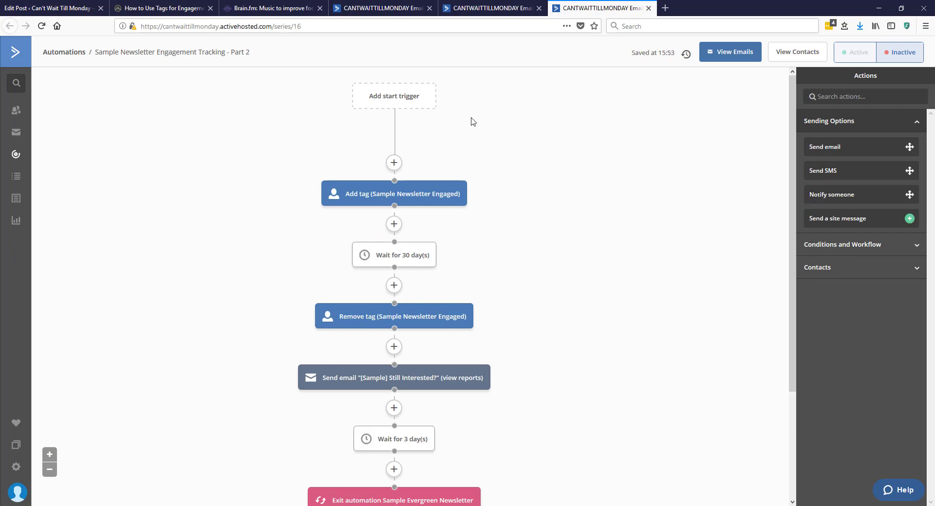
pyautogui.moveTo(394, 193)
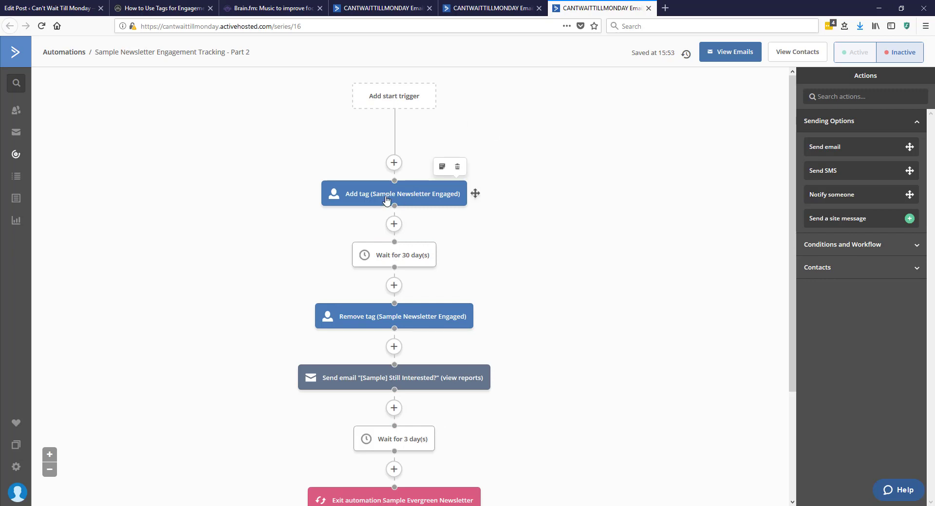
pyautogui.moveTo(458, 196)
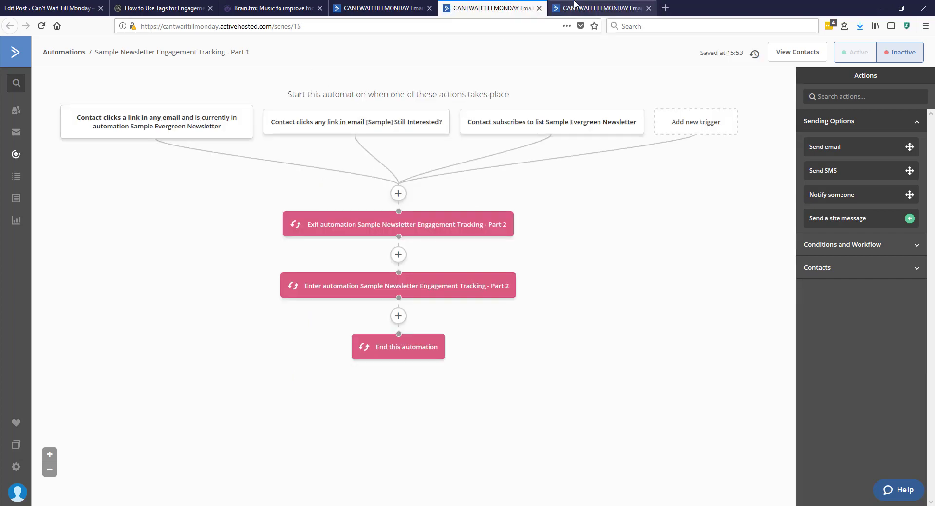
pyautogui.moveTo(169, 113)
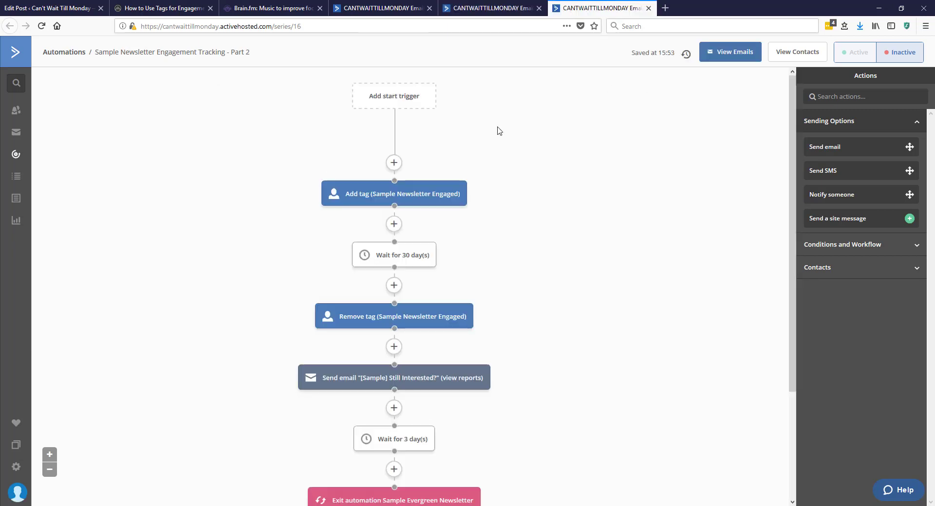
pyautogui.scroll(-3)
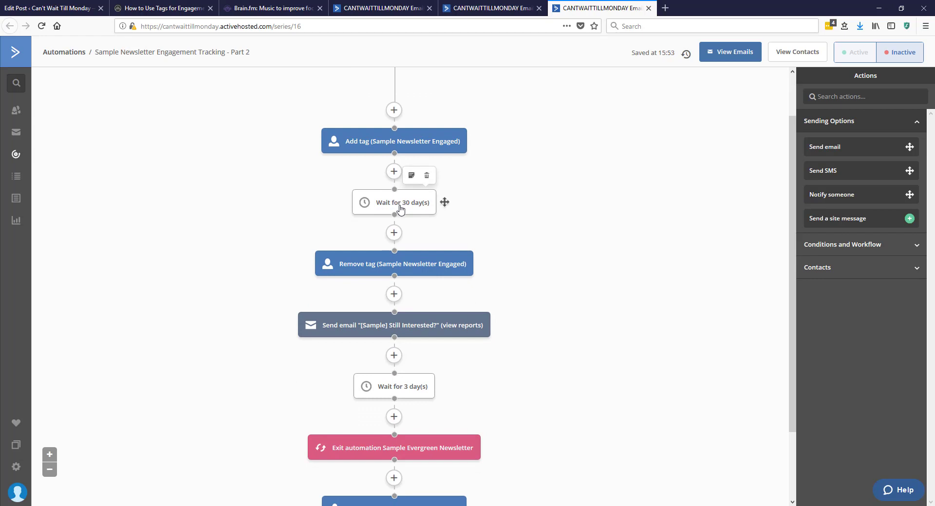
pyautogui.moveTo(403, 221)
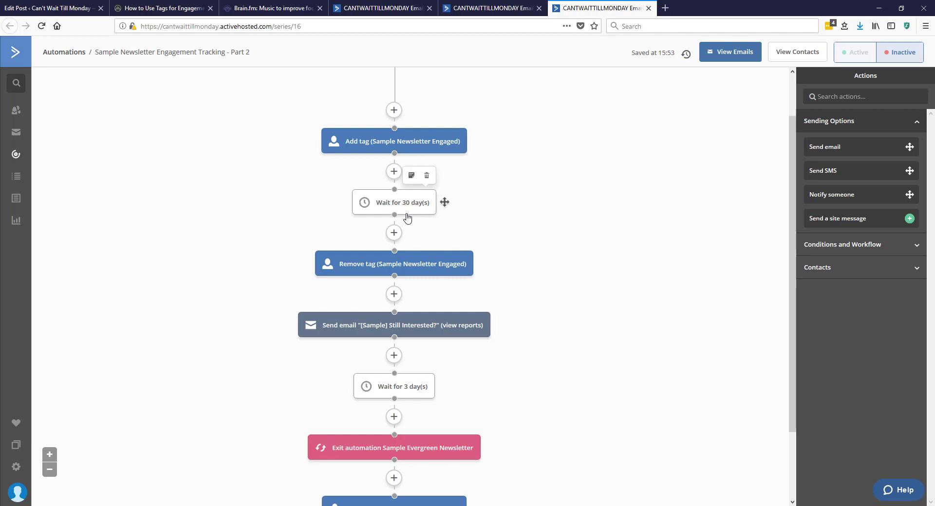
pyautogui.moveTo(425, 266)
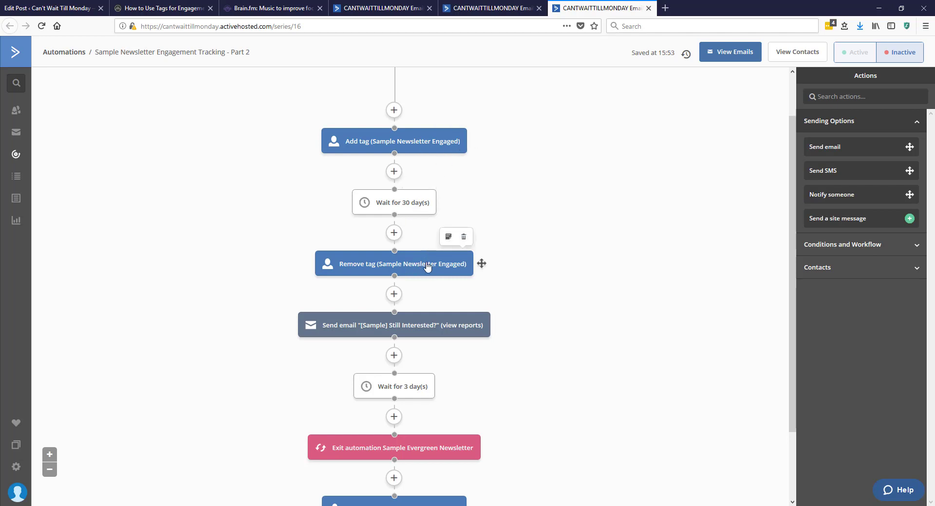
pyautogui.moveTo(438, 260)
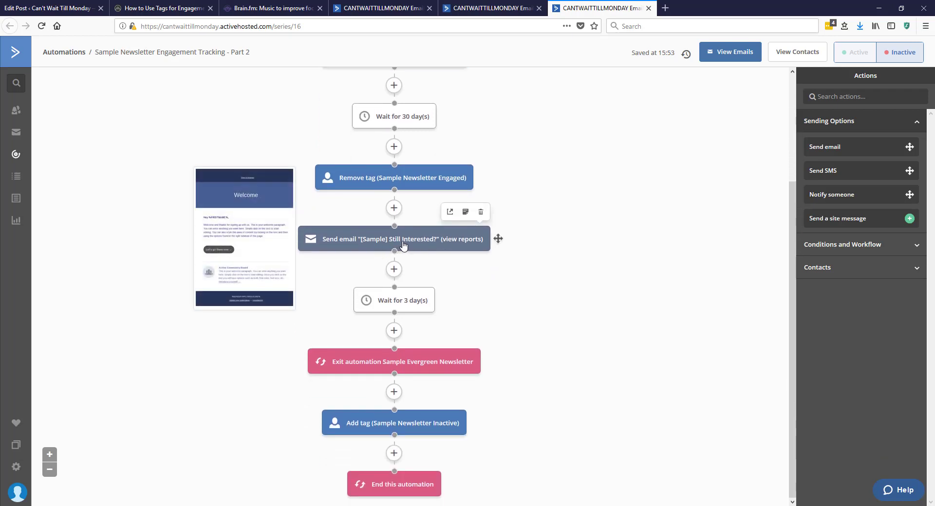
pyautogui.moveTo(407, 245)
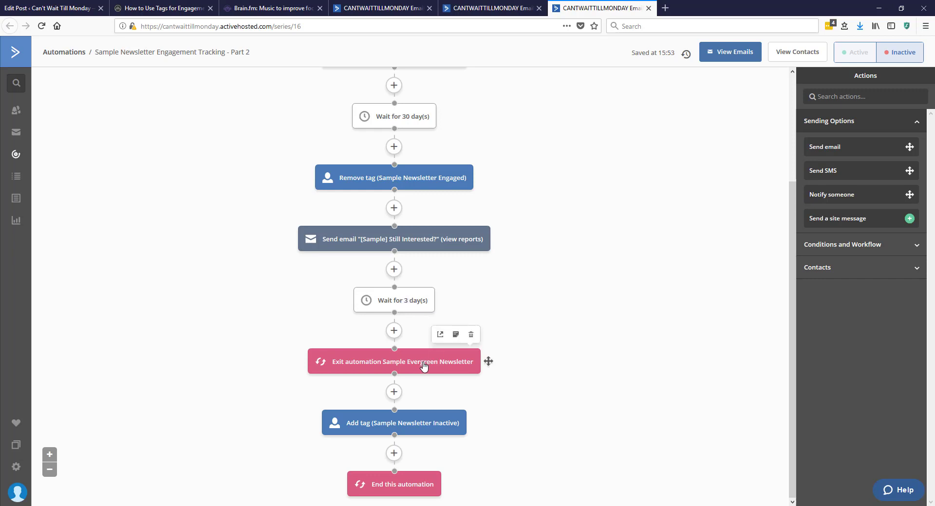
pyautogui.moveTo(431, 423)
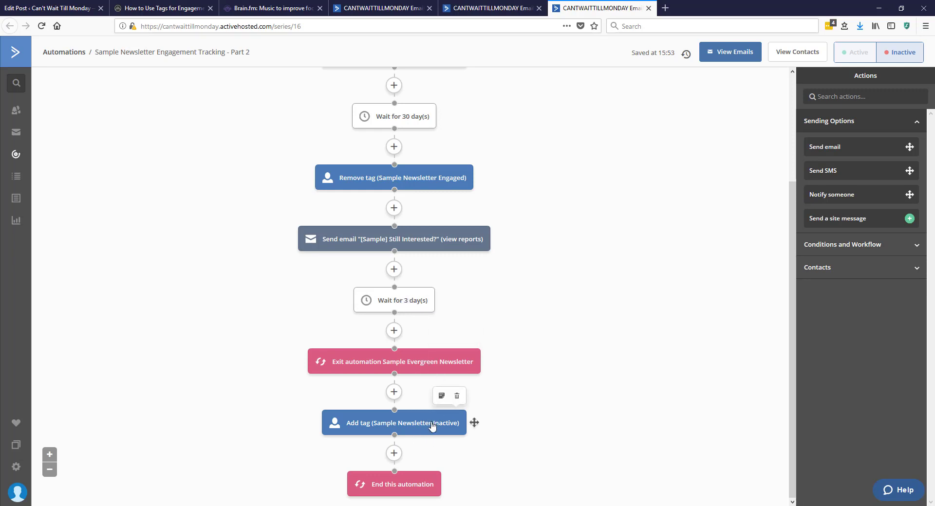
pyautogui.moveTo(411, 488)
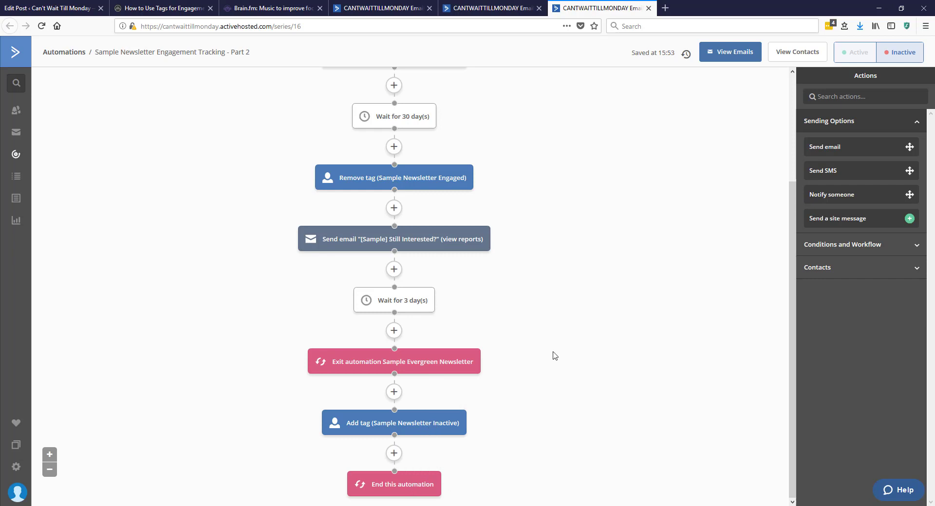
pyautogui.moveTo(528, 314)
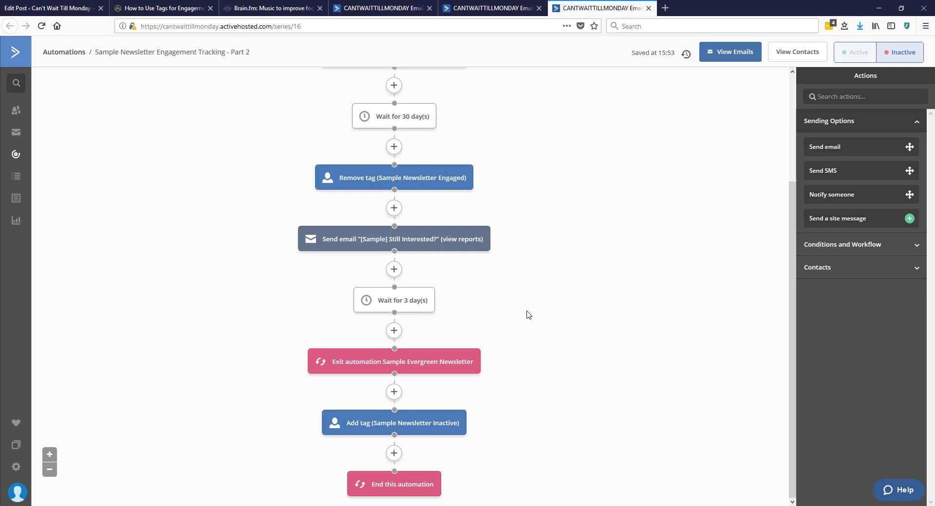
pyautogui.moveTo(393, 239)
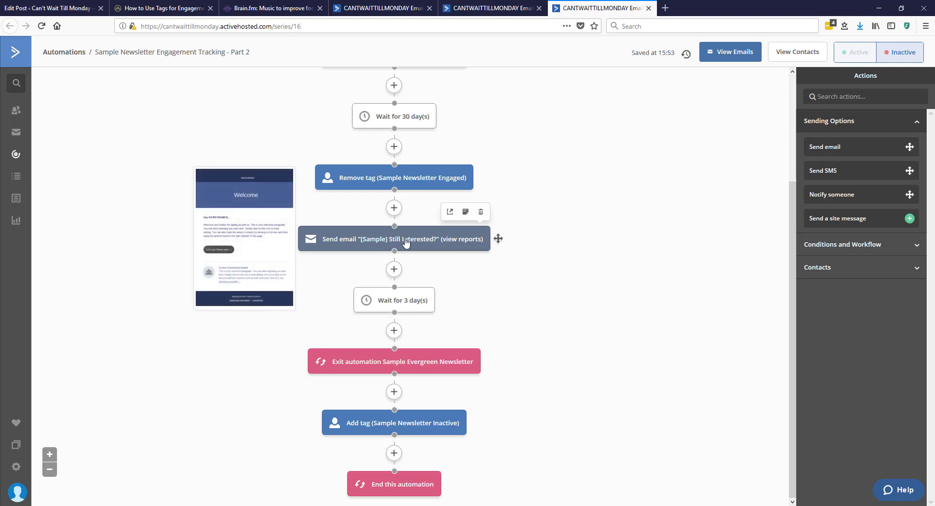
pyautogui.moveTo(484, 7)
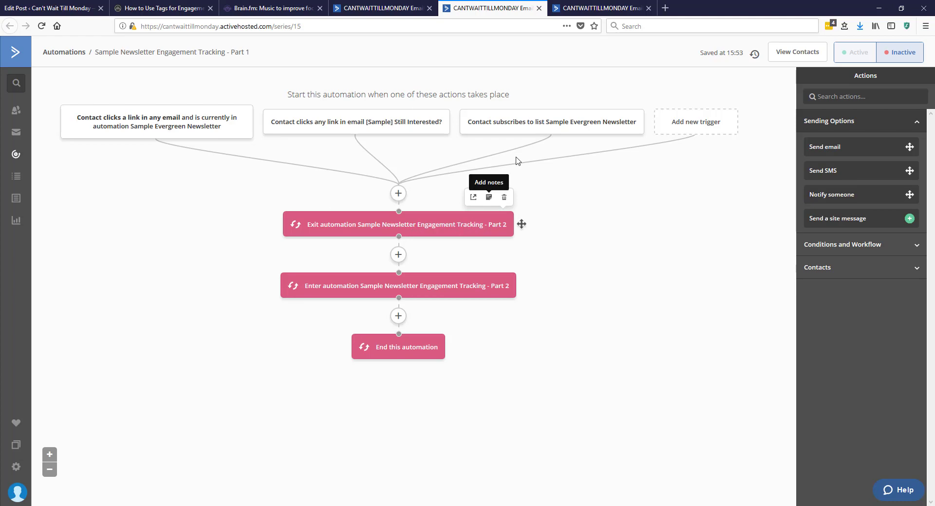
pyautogui.moveTo(447, 201)
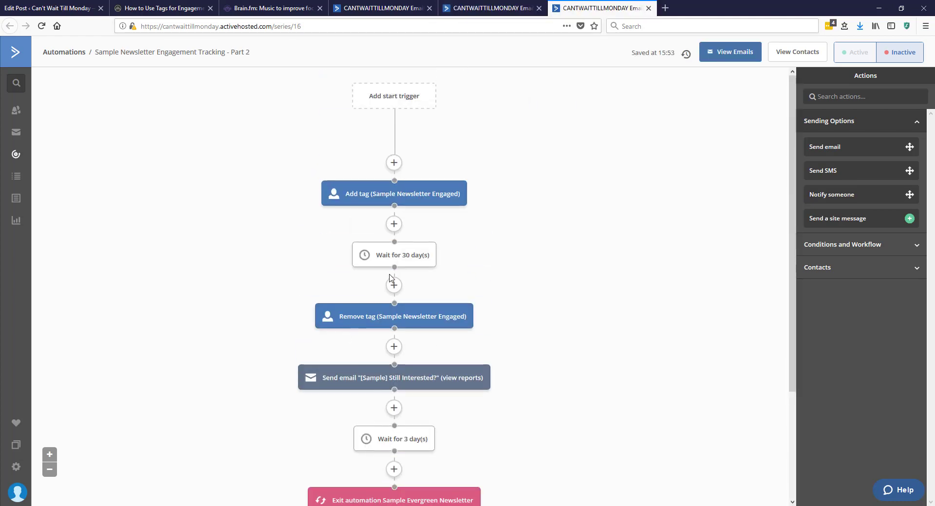
pyautogui.moveTo(509, 237)
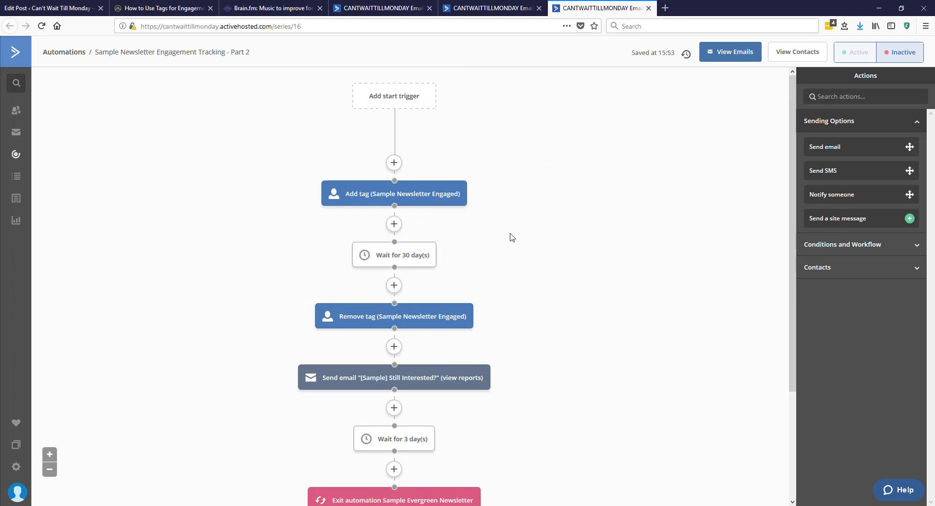
pyautogui.scroll(-3)
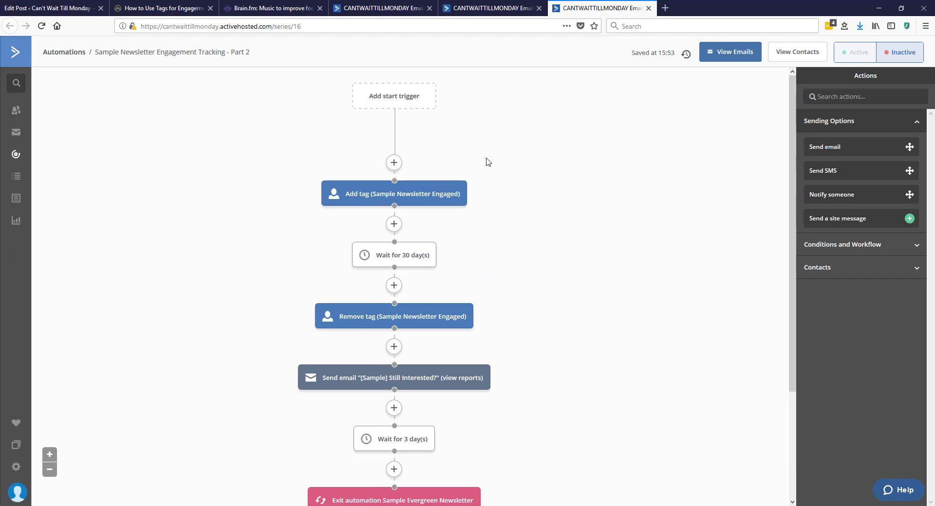
pyautogui.moveTo(393, 255)
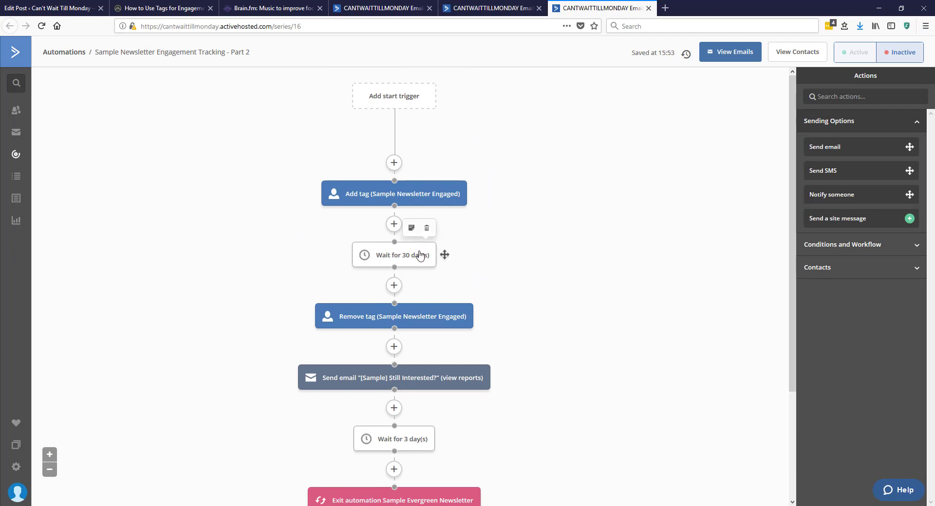
pyautogui.scroll(-3)
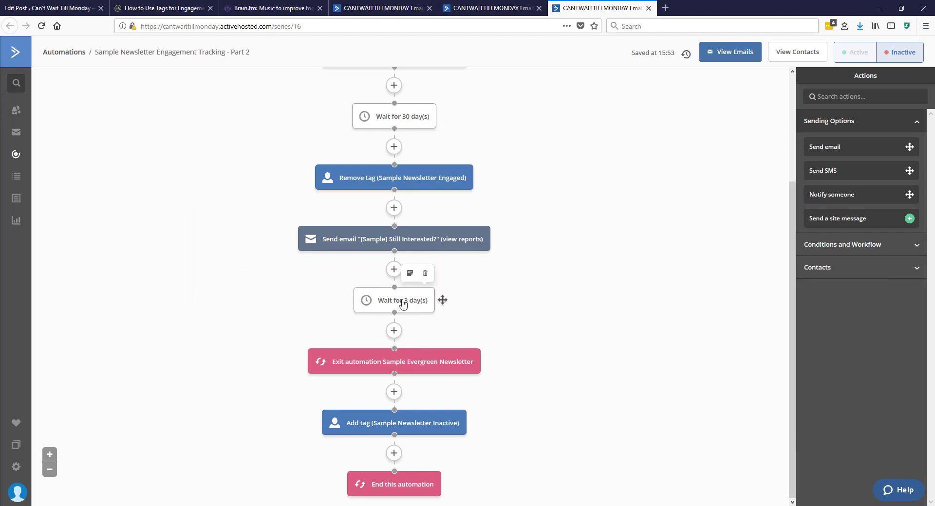
pyautogui.moveTo(424, 397)
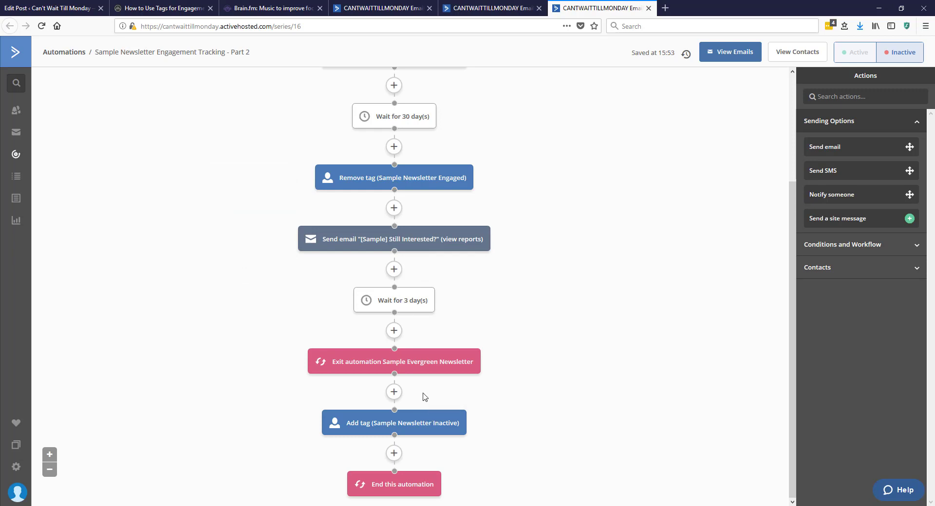
pyautogui.moveTo(445, 398)
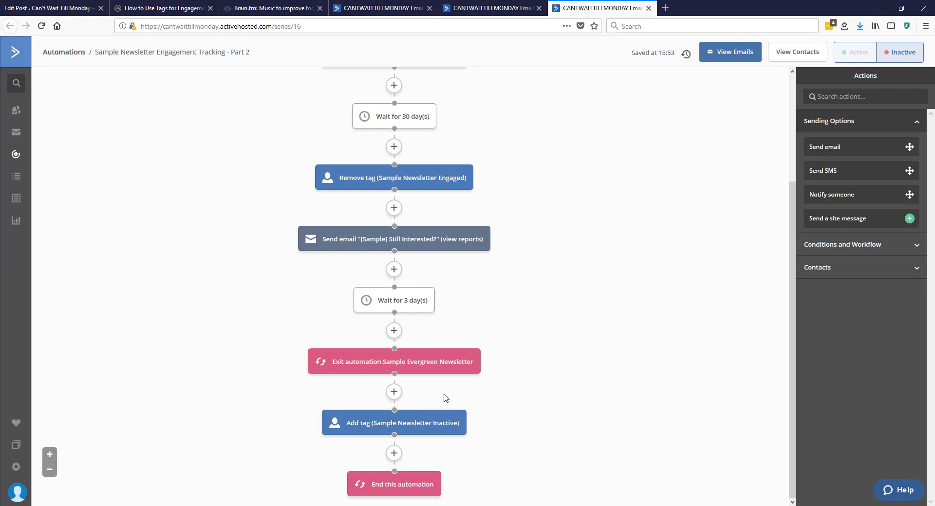
# Switch to Sample Evergreen Newsletter and scroll its steps down to the Received Email 1 goal
pyautogui.click(381, 8)
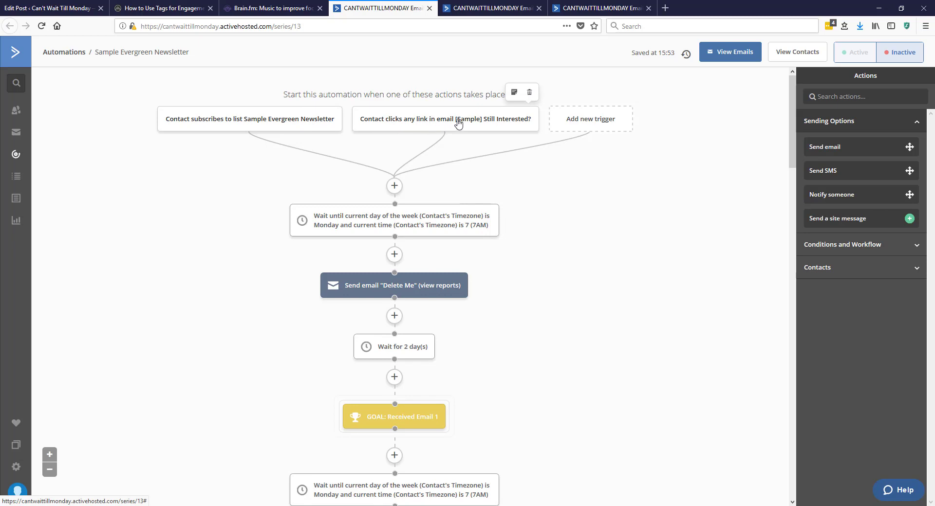
pyautogui.moveTo(514, 123)
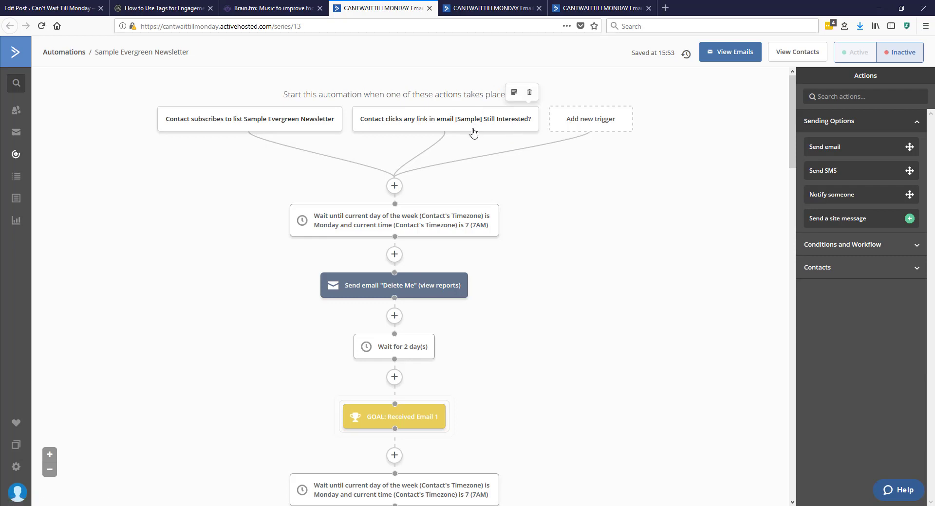
pyautogui.scroll(-3)
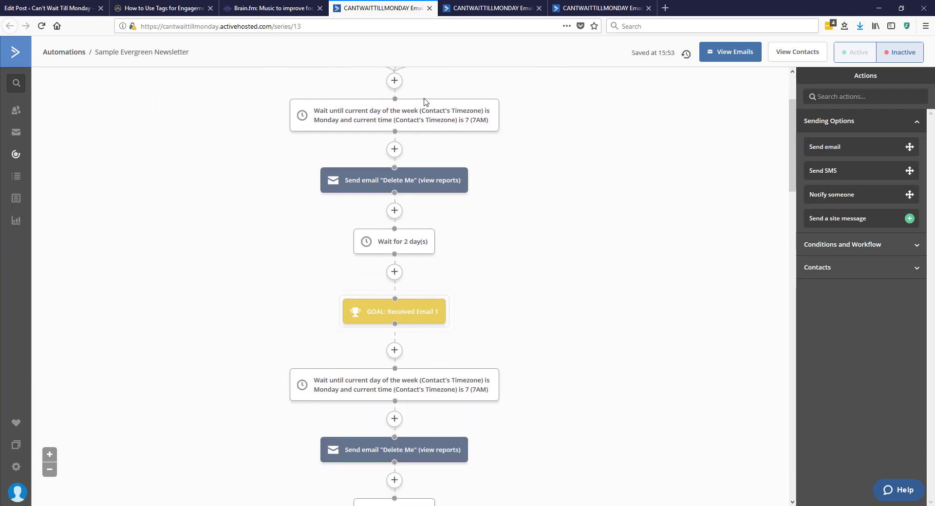
pyautogui.moveTo(410, 147)
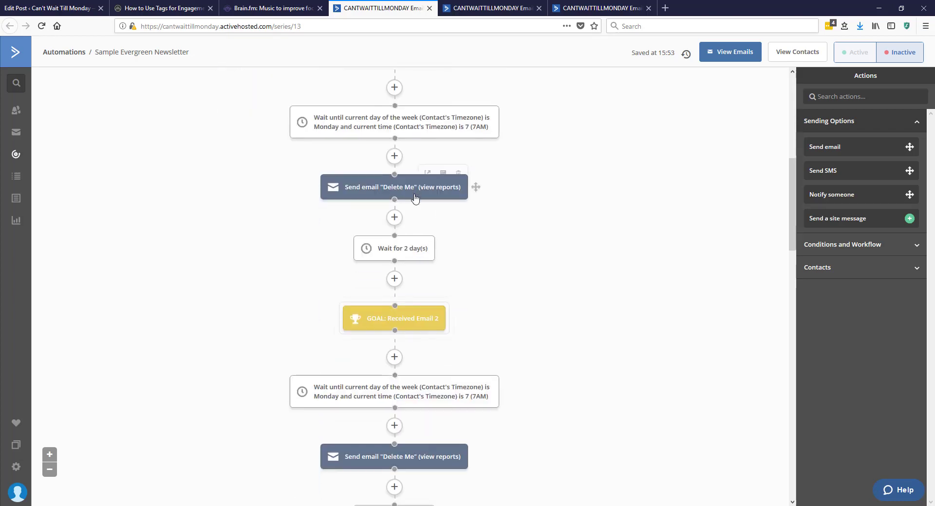
pyautogui.scroll(-3)
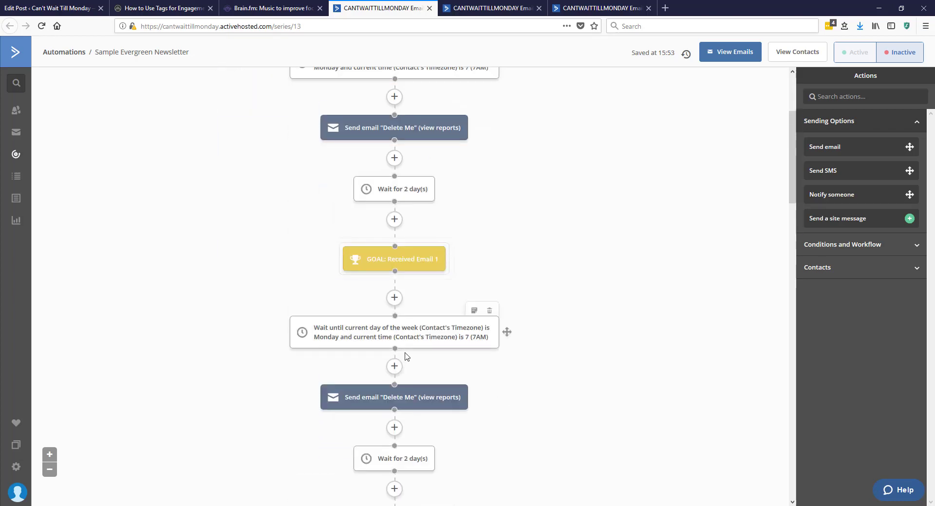
pyautogui.scroll(3)
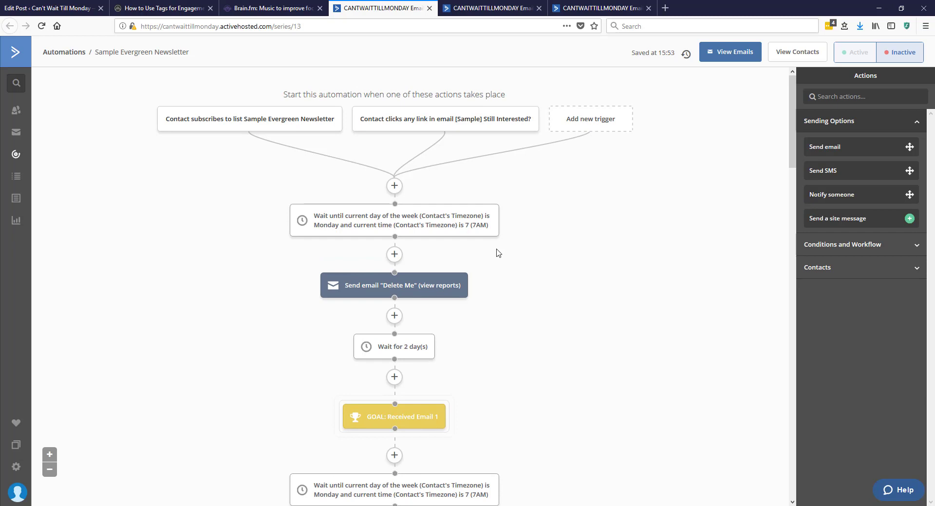
pyautogui.moveTo(371, 419)
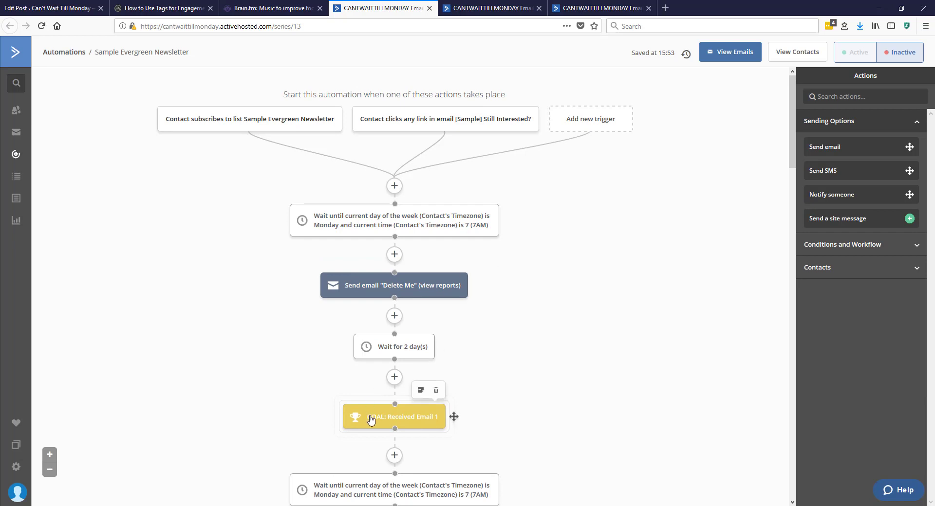
pyautogui.scroll(-3)
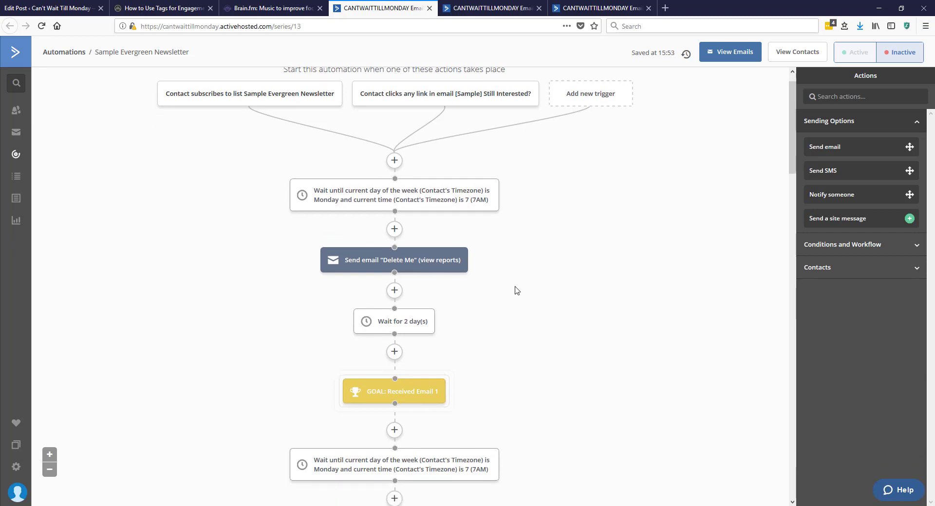
pyautogui.scroll(-3)
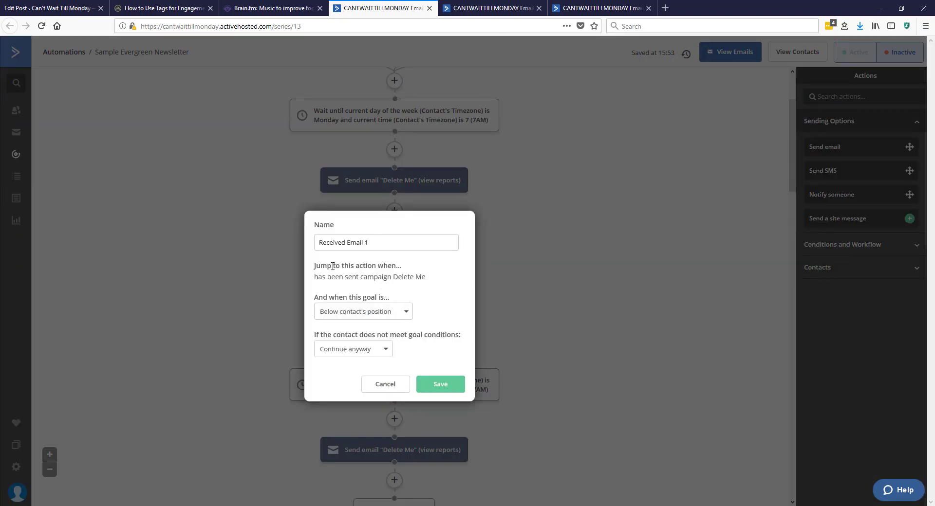
pyautogui.moveTo(511, 256)
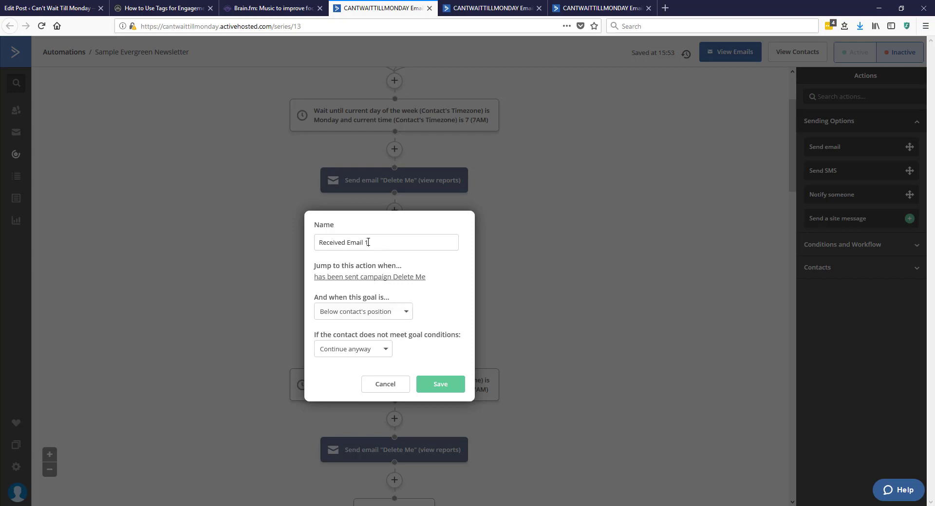
pyautogui.moveTo(327, 268)
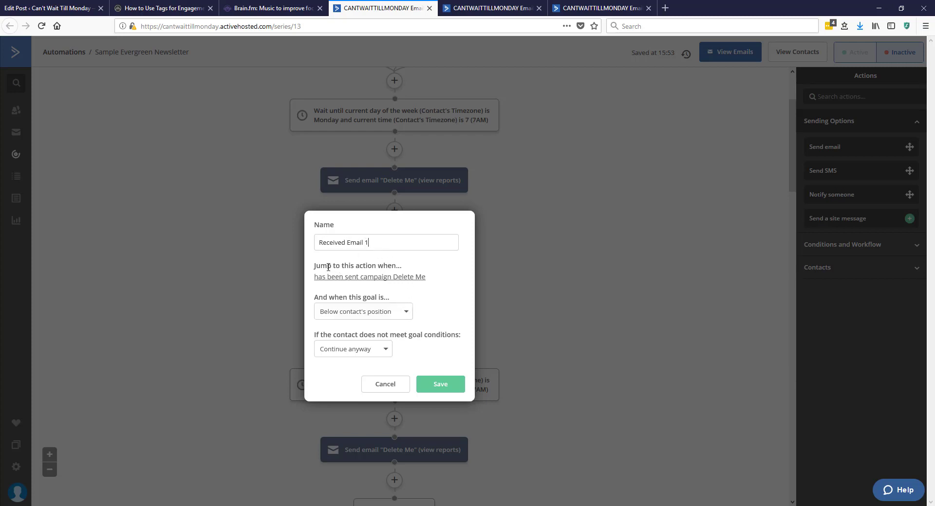
pyautogui.moveTo(341, 282)
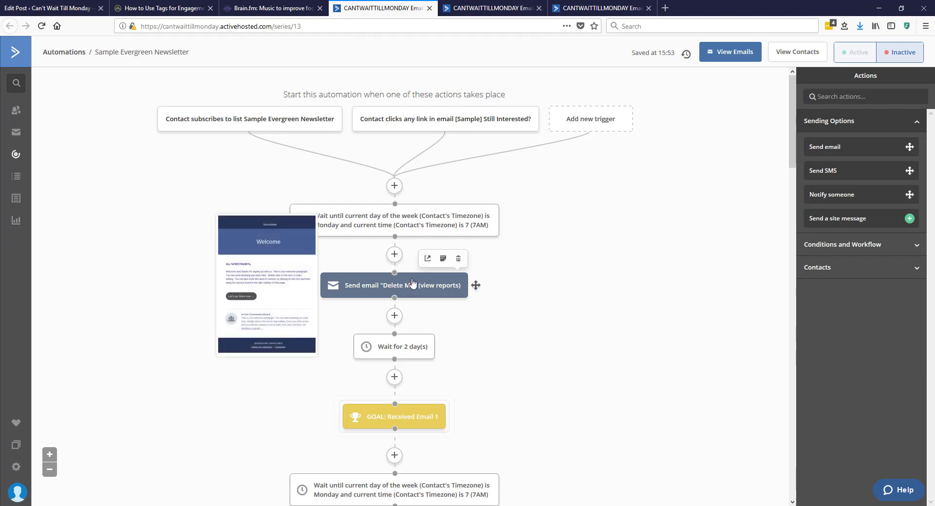
# Scroll past goals Received Email 1–3 and switch to the Part 1 engagement tracking automation
pyautogui.scroll(-3)
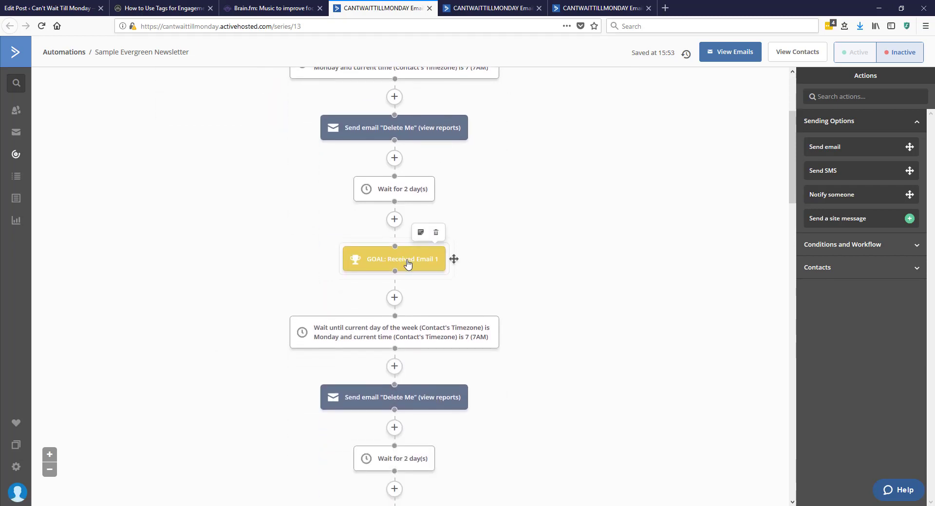
pyautogui.moveTo(428, 339)
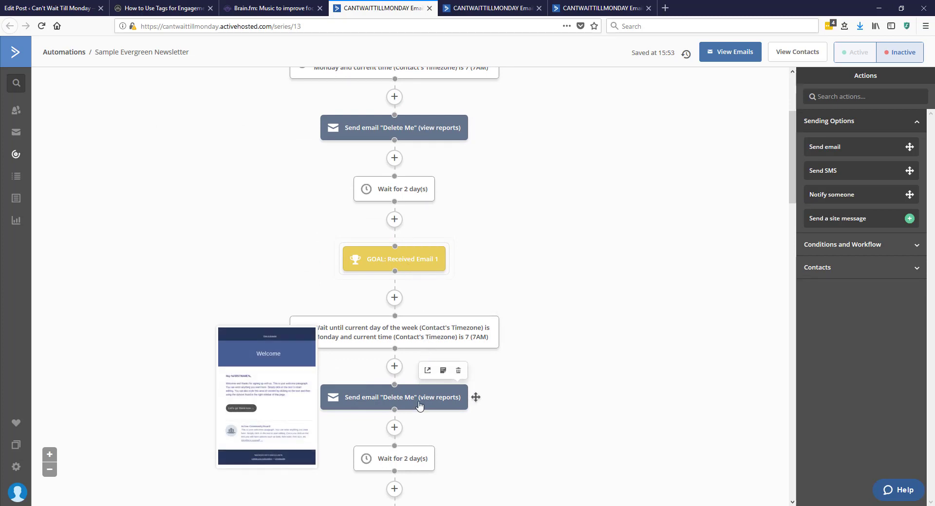
pyautogui.scroll(-3)
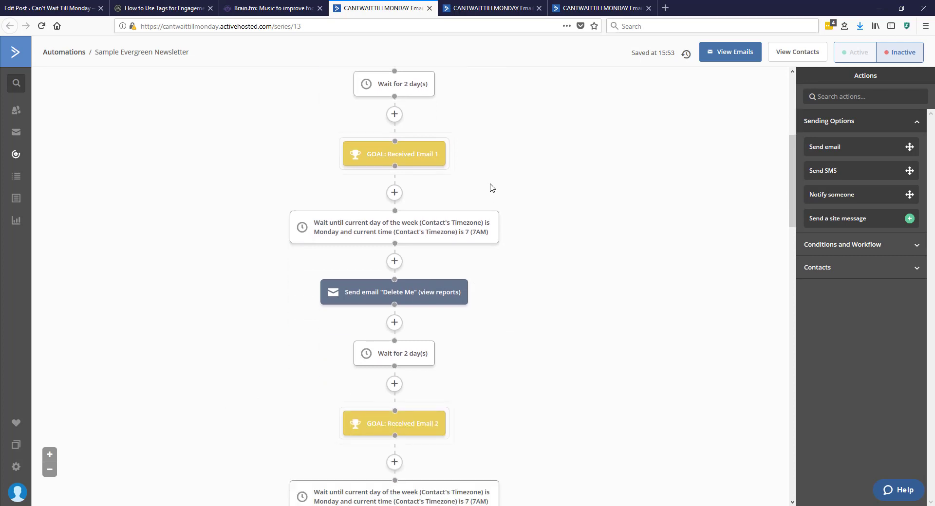
pyautogui.scroll(-3)
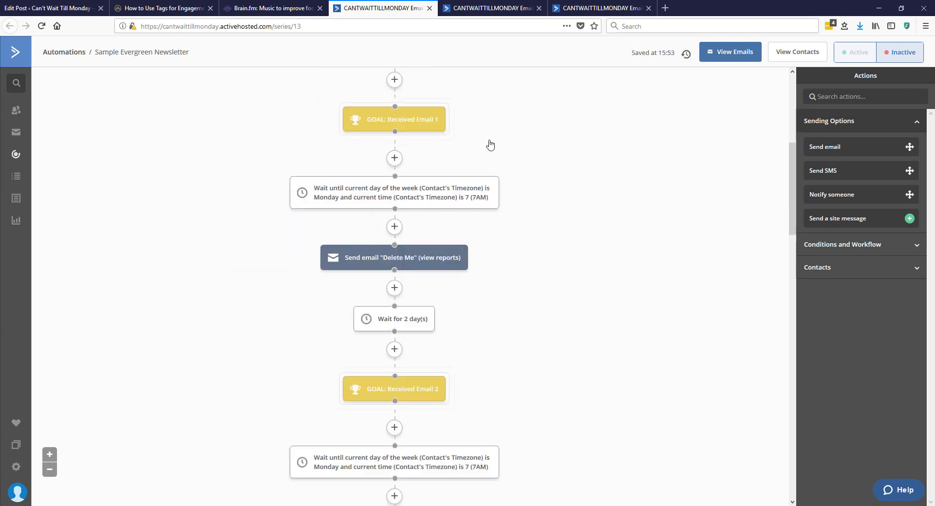
pyautogui.scroll(-3)
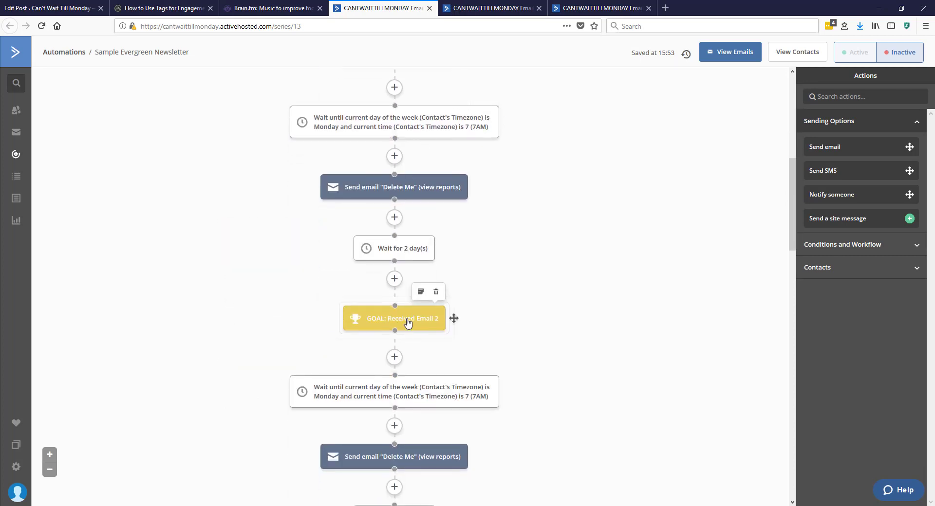
pyautogui.scroll(-3)
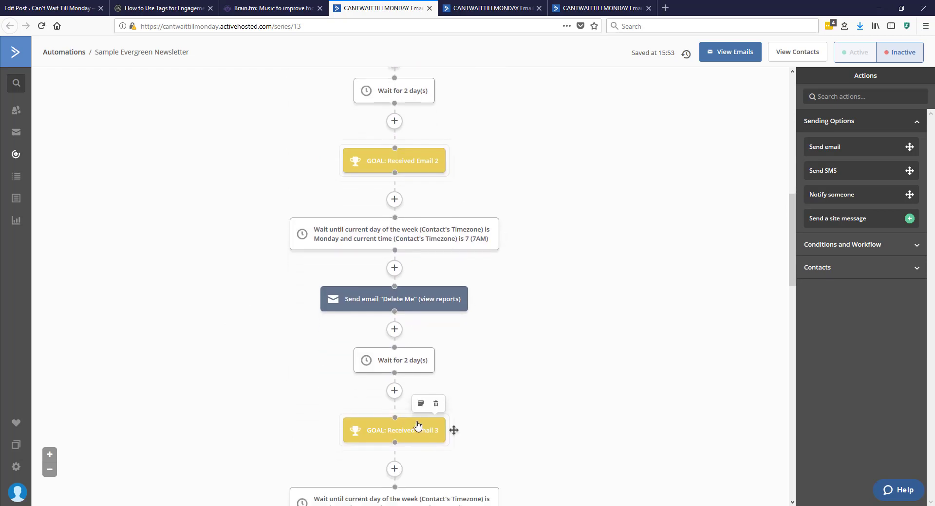
pyautogui.moveTo(553, 262)
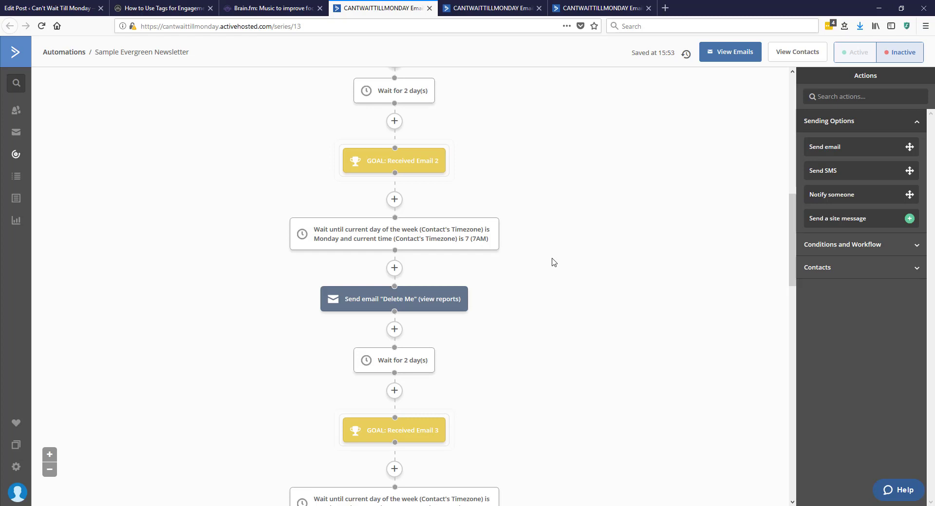
pyautogui.click(490, 8)
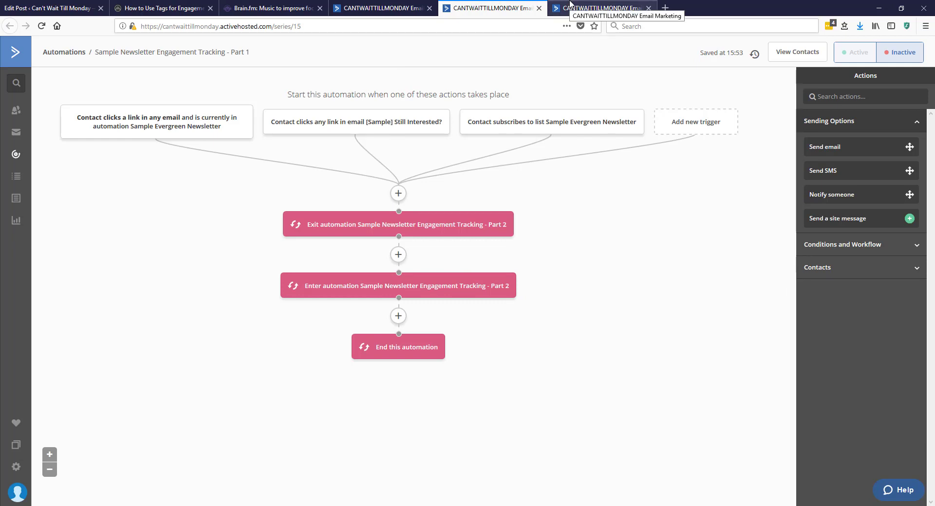
pyautogui.moveTo(320, 102)
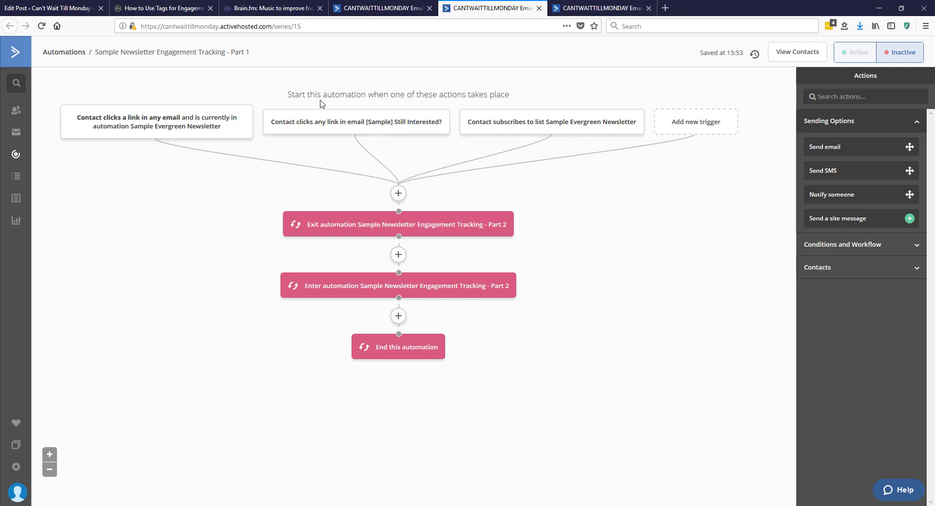
pyautogui.moveTo(544, 132)
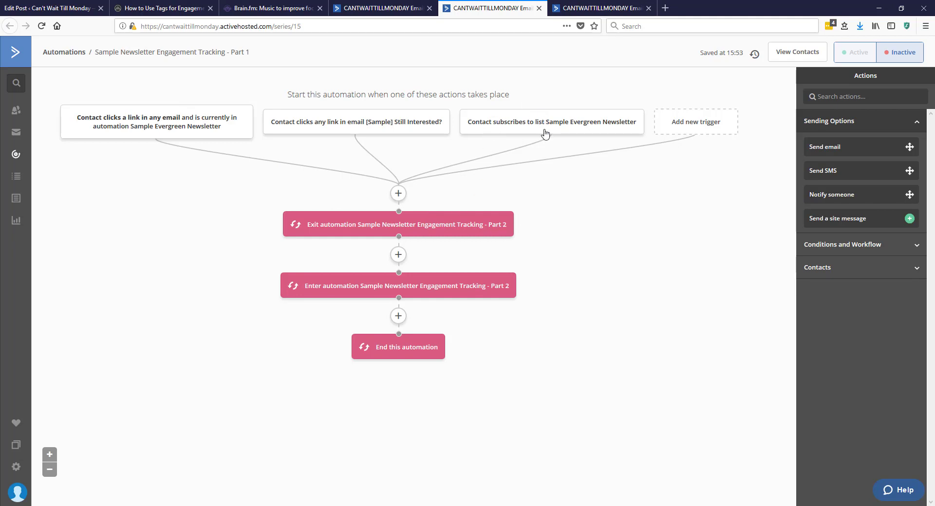
pyautogui.moveTo(536, 190)
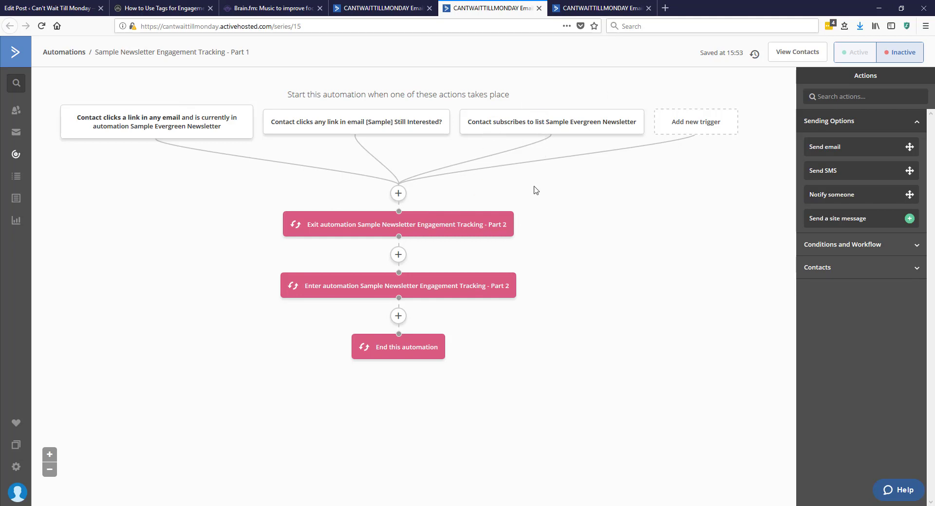